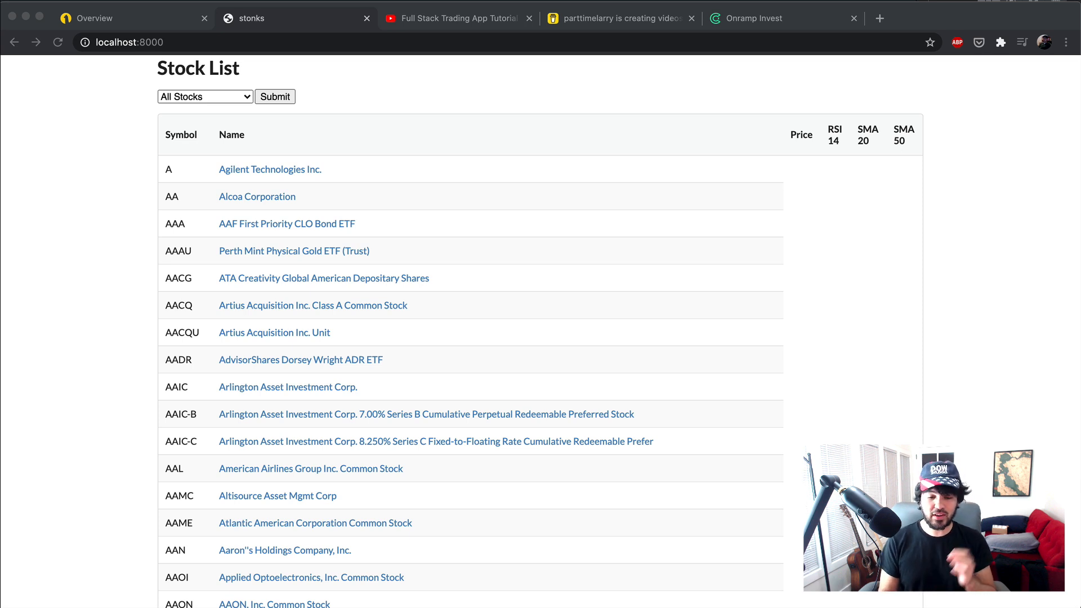
Switch to the Buy Me a Coffee support page showing supporter messages
{"action": "left_click", "coordinate": [618, 18]}
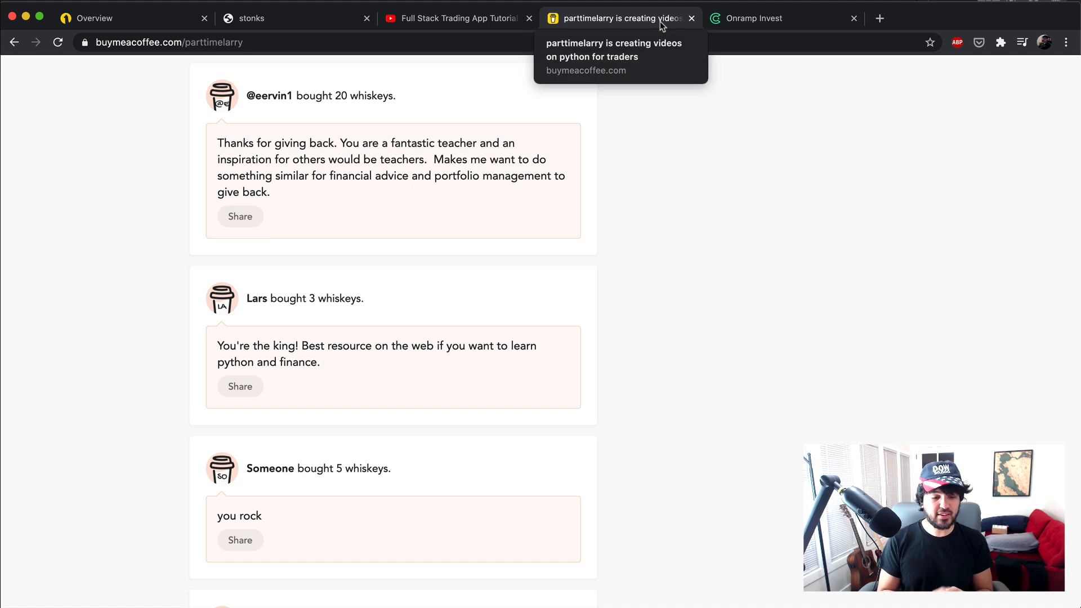
{"action": "mouse_move", "coordinate": [775, 263]}
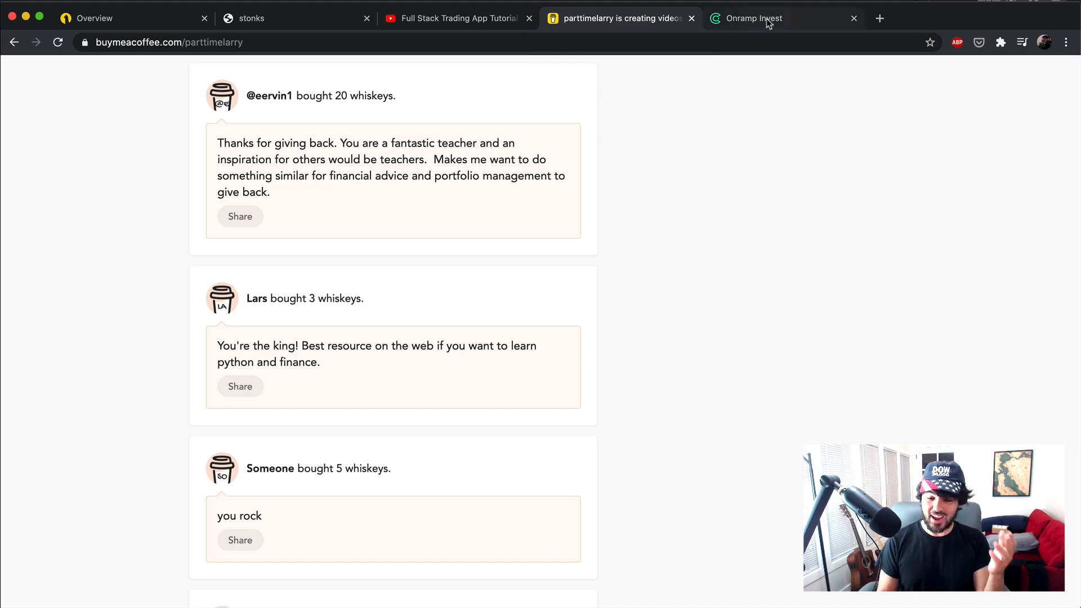
Switch to the Onramp Invest tab to show its advisors home page
{"action": "left_click", "coordinate": [751, 18]}
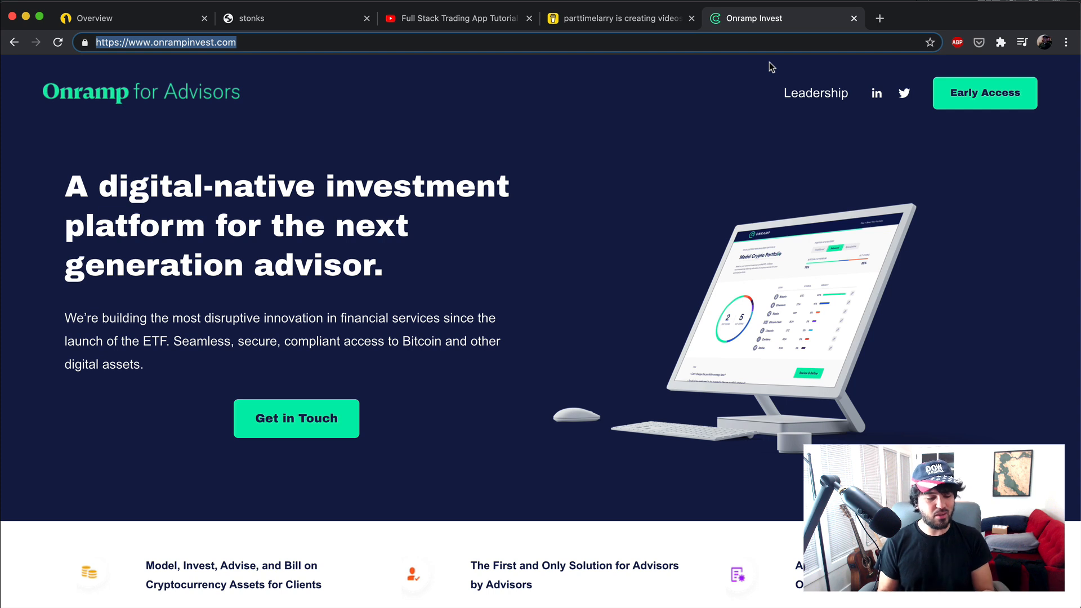
{"action": "mouse_move", "coordinate": [517, 111]}
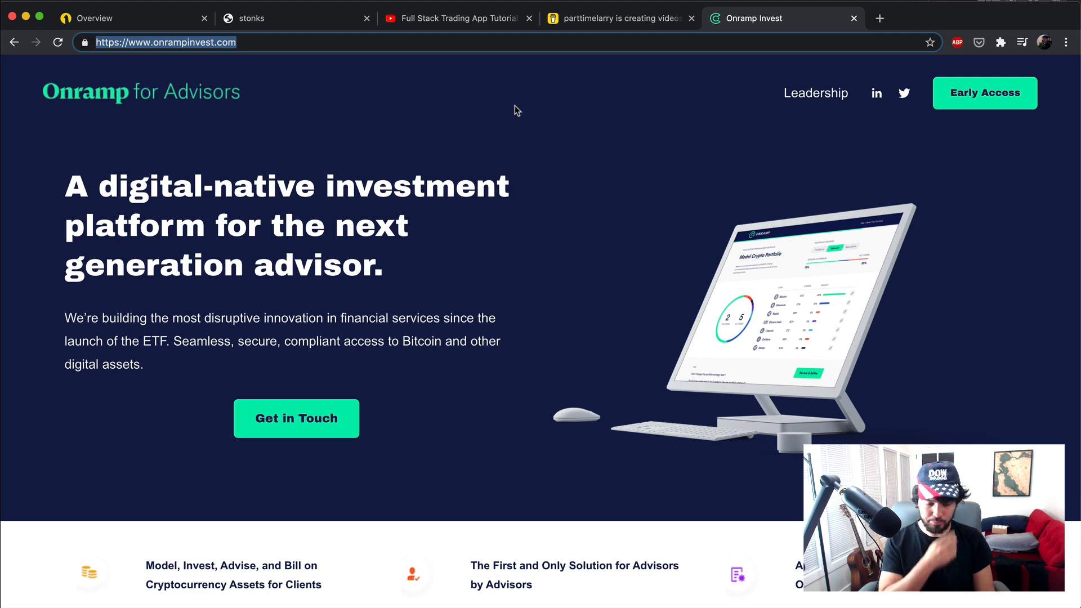
Close the Onramp page and scroll the Part 07 tutorial down to its comments
{"action": "left_click", "coordinate": [455, 18]}
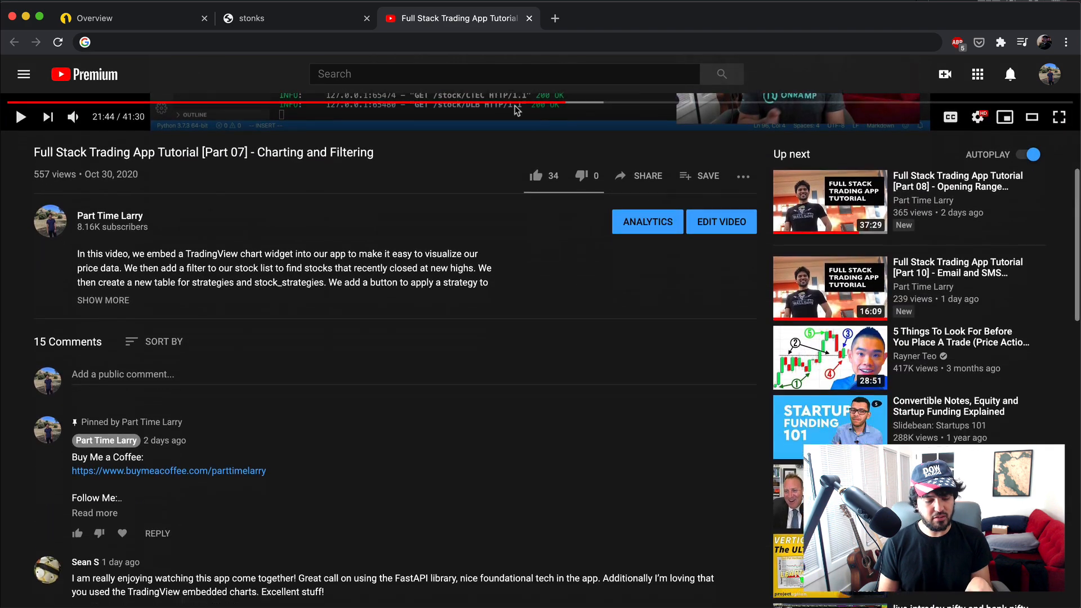
{"action": "scroll", "scroll_direction": "down", "scroll_amount": 3}
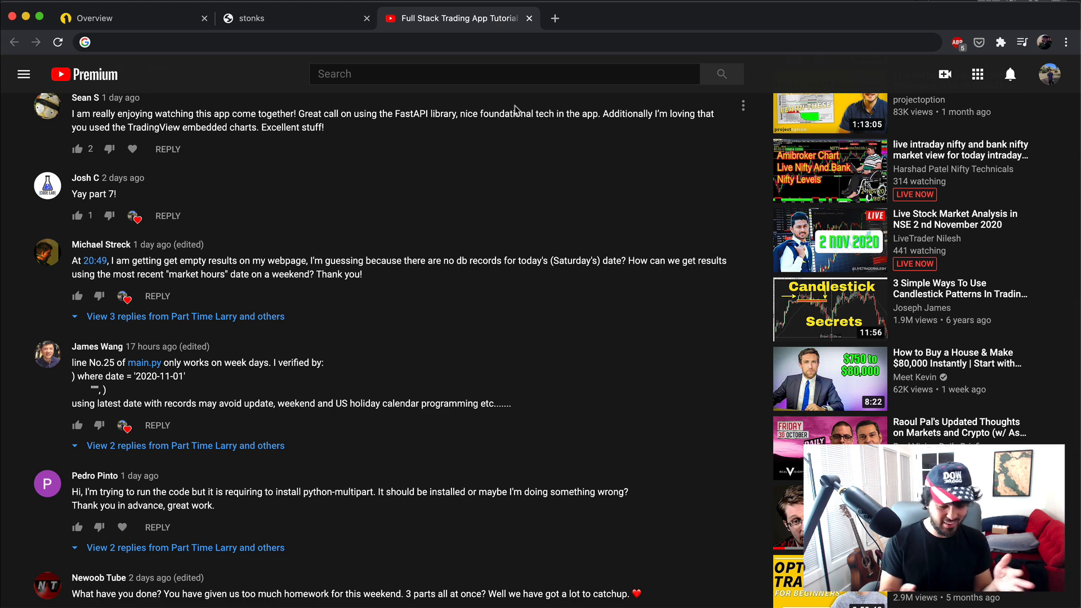
{"action": "mouse_move", "coordinate": [143, 253]}
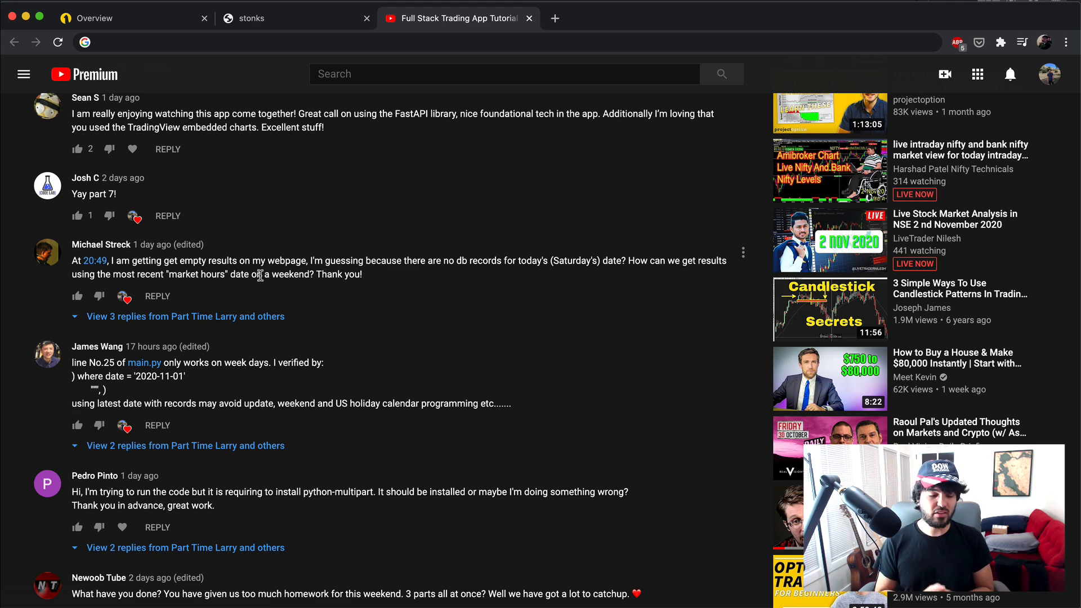
{"action": "mouse_move", "coordinate": [202, 39]}
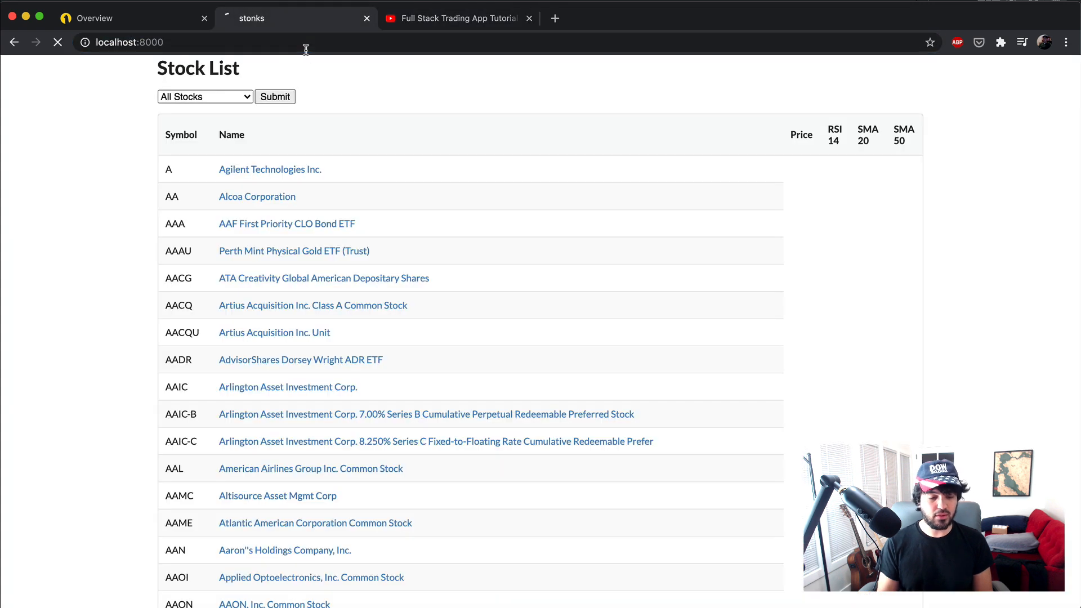
Choose the New Closing Highs filter in the Stock List and submit it
{"action": "scroll", "scroll_direction": "down", "scroll_amount": 3}
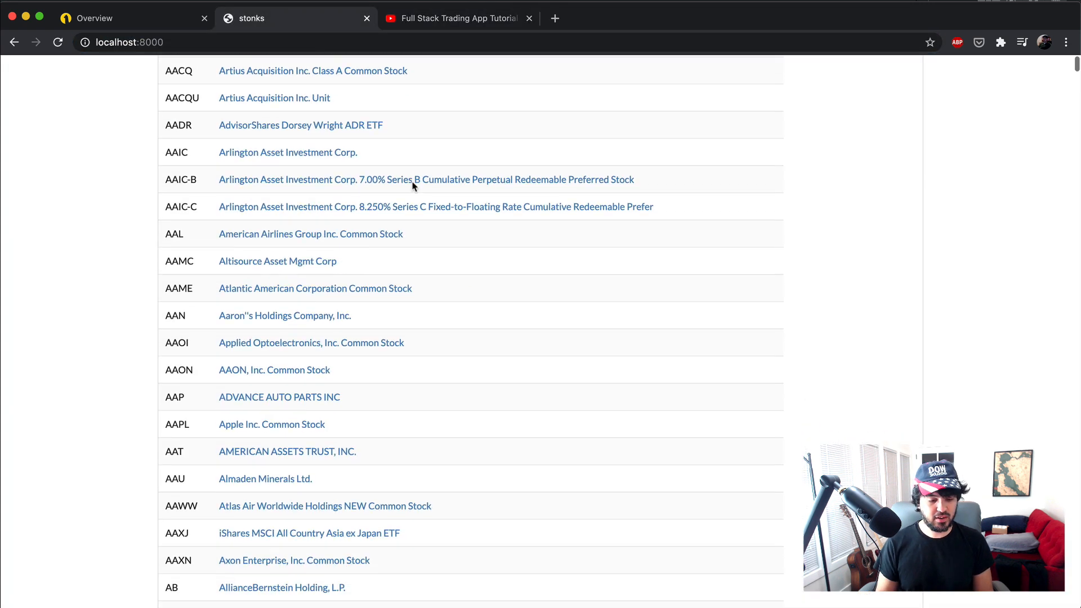
{"action": "scroll", "scroll_direction": "up", "scroll_amount": 3}
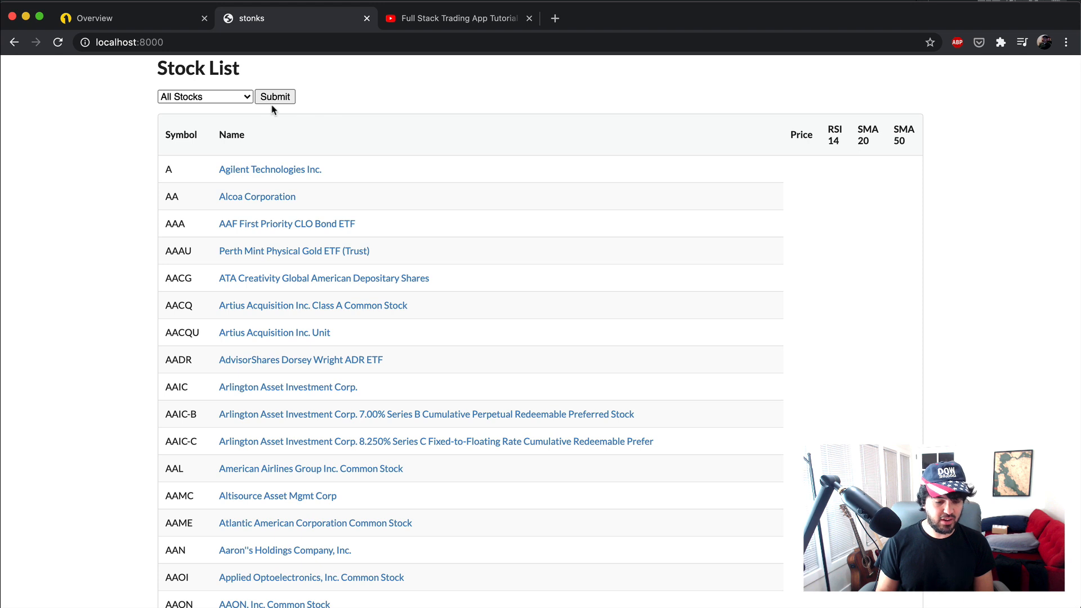
{"action": "left_click", "coordinate": [275, 97]}
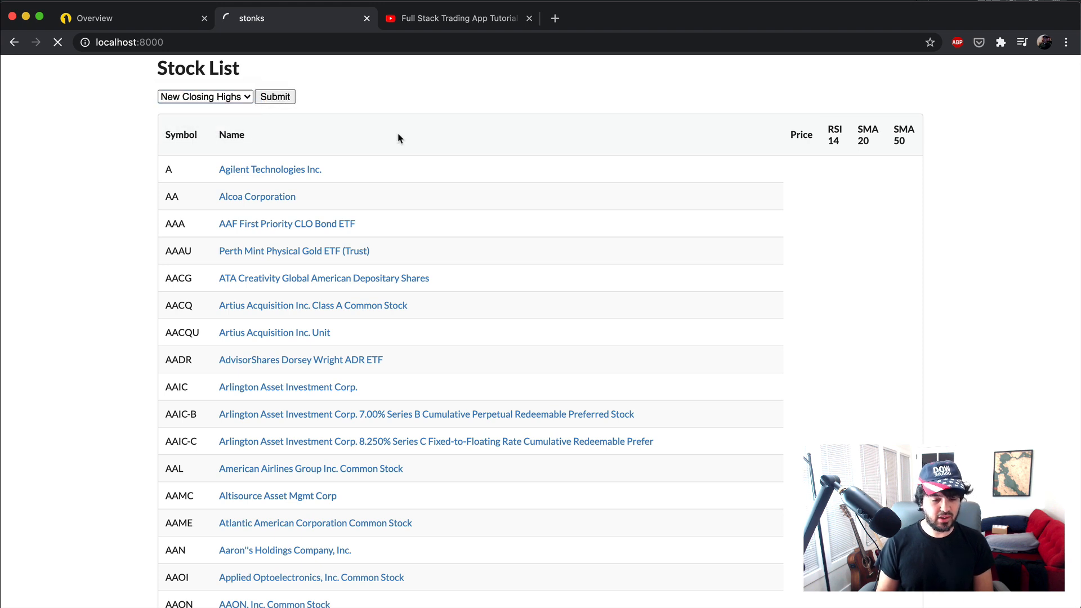
{"action": "left_click", "coordinate": [275, 97]}
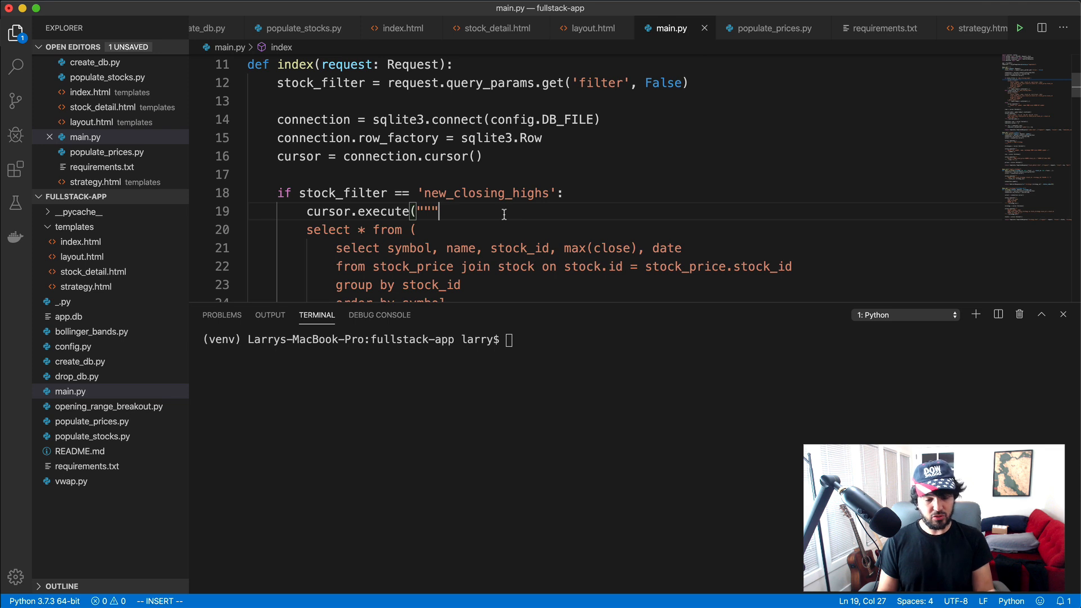
Make the closing-highs query filter on date = (select max(date) from stock_price)
{"action": "scroll", "scroll_direction": "down", "scroll_amount": 3}
{"action": "type", "text": ") where date ="}
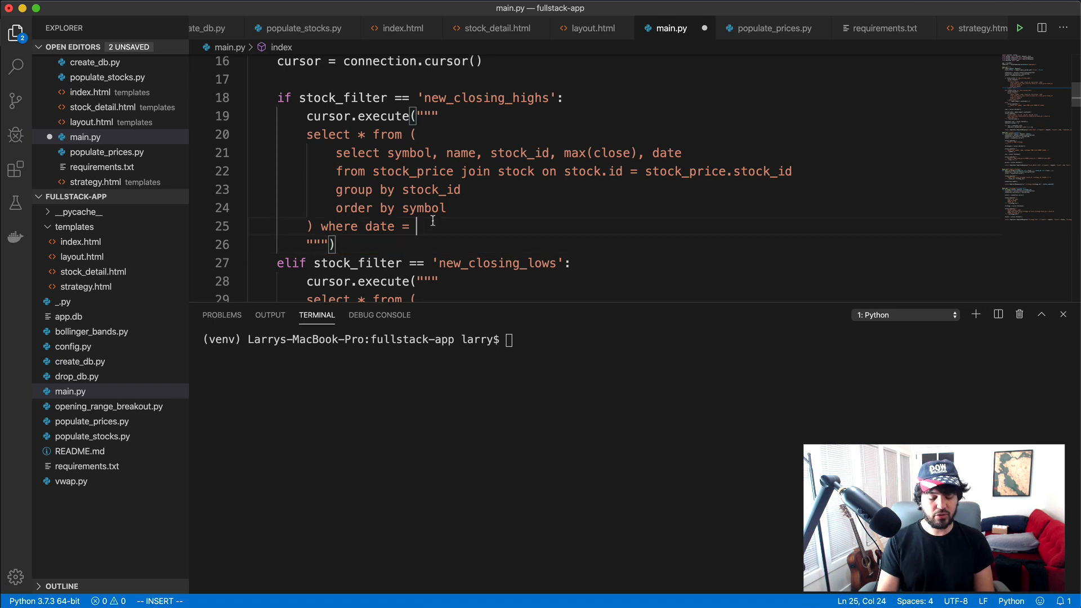
{"action": "type", "text": "()"}
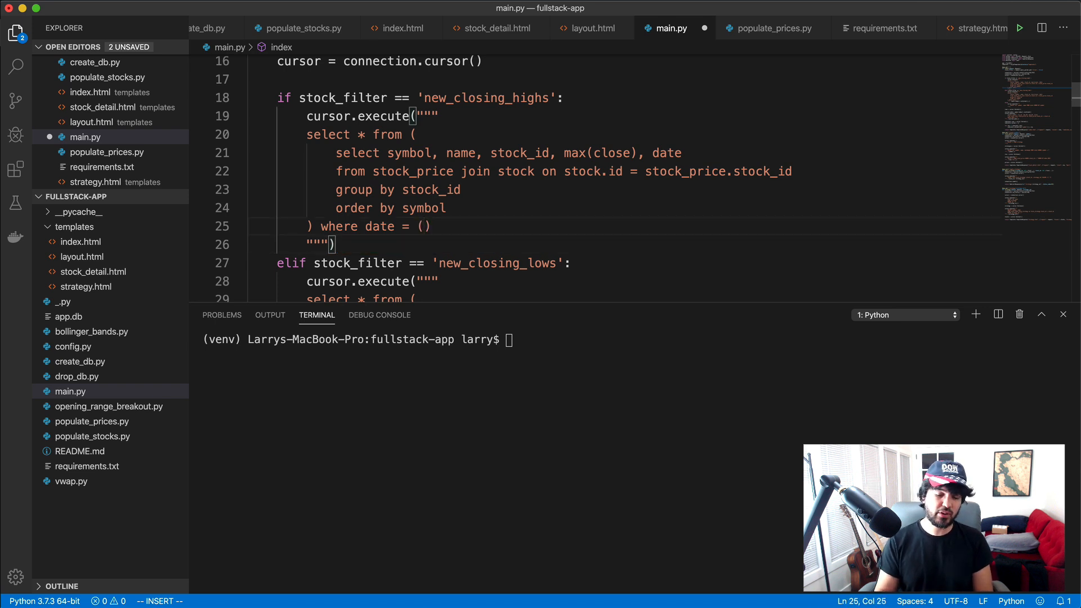
{"action": "type", "text": "select ("}
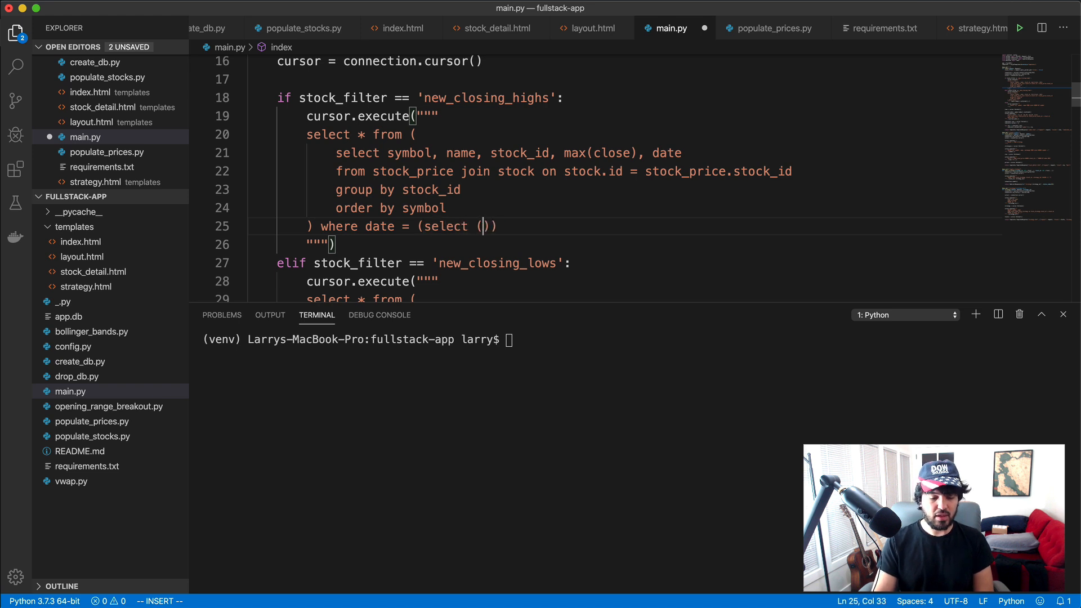
{"action": "type", "text": "max(date) f"}
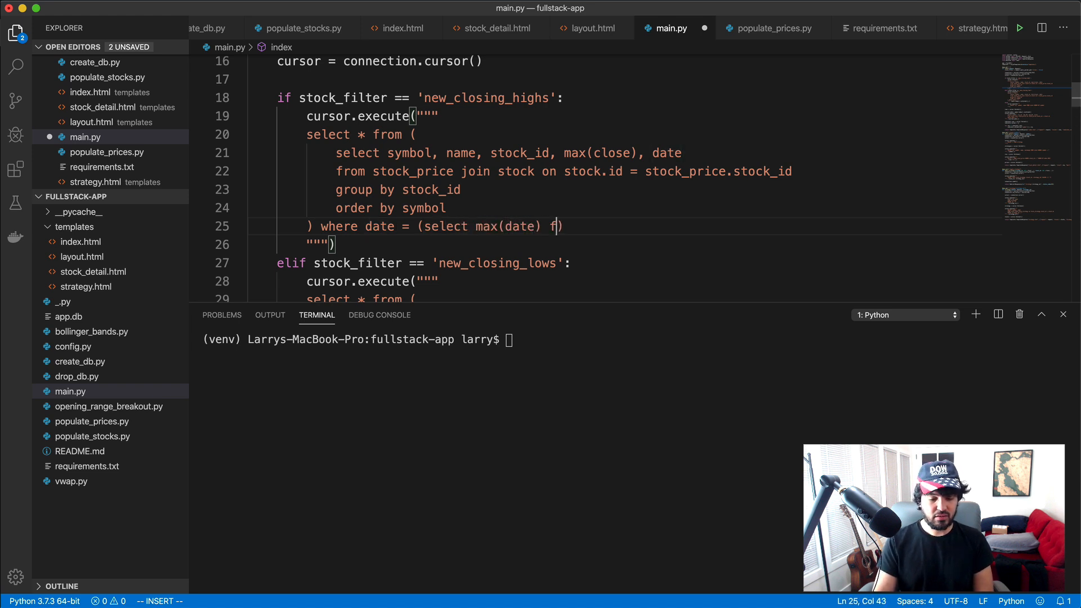
{"action": "type", "text": "rom stock_price"}
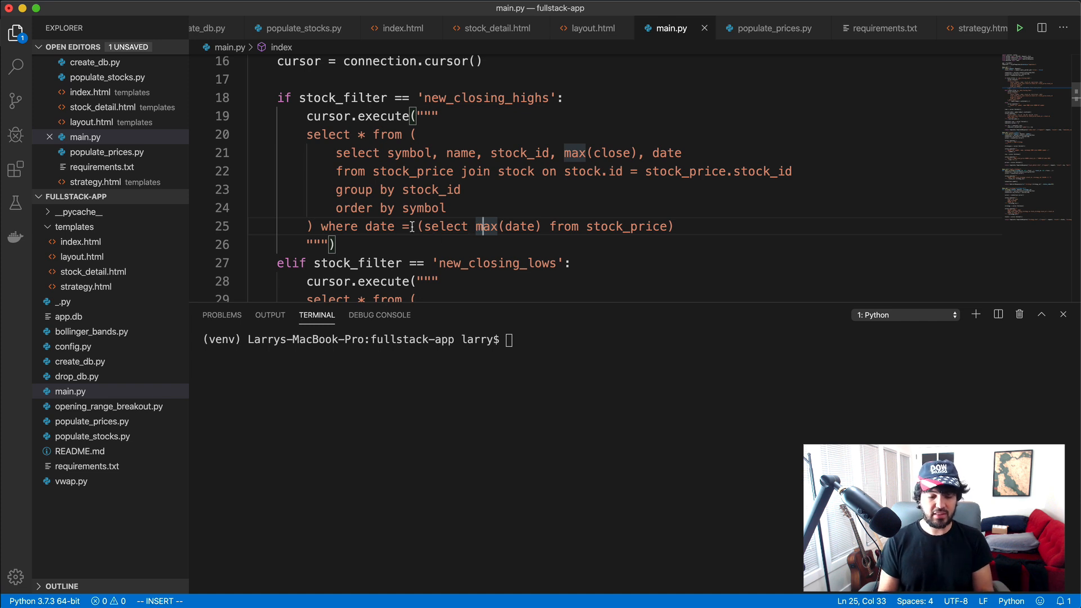
Replace the ? placeholder in the closing-lows query with the same max(date) subquery
{"action": "left_click", "coordinate": [416, 226]}
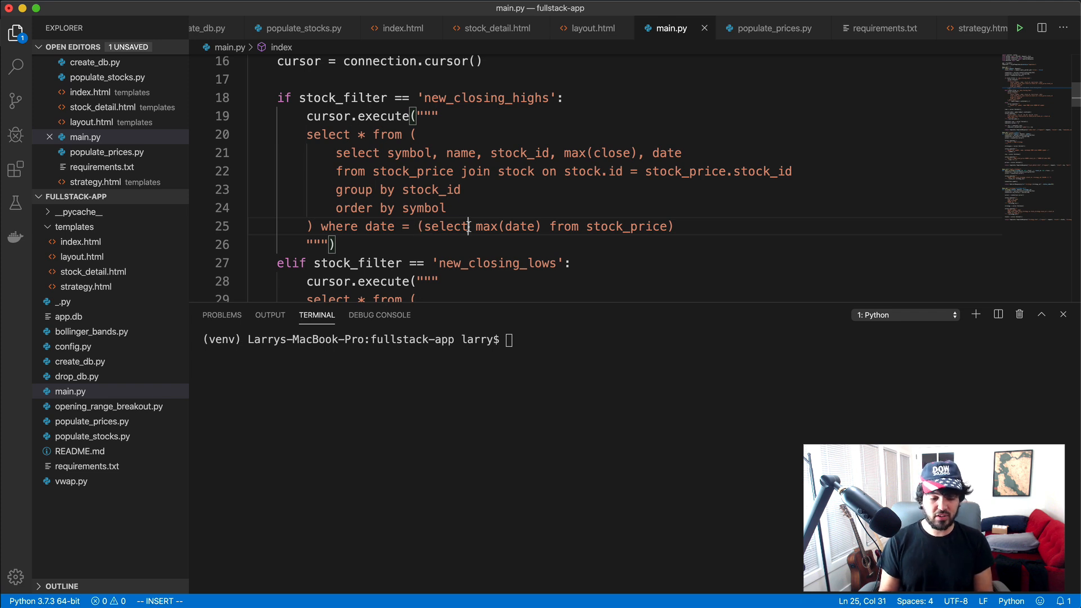
{"action": "scroll", "scroll_direction": "down", "scroll_amount": 3}
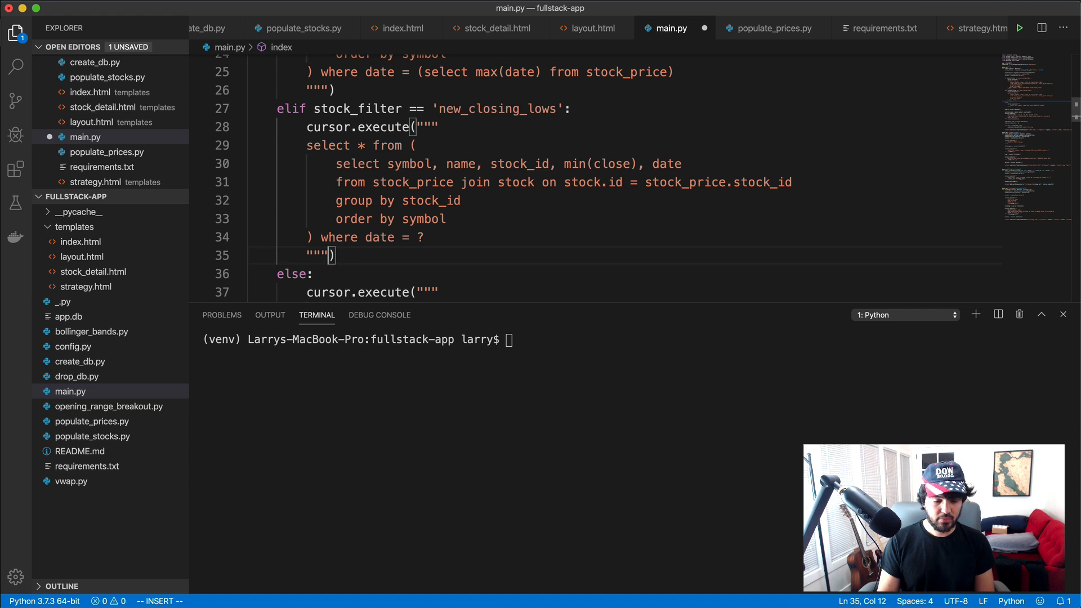
{"action": "key", "text": "Backspace"}
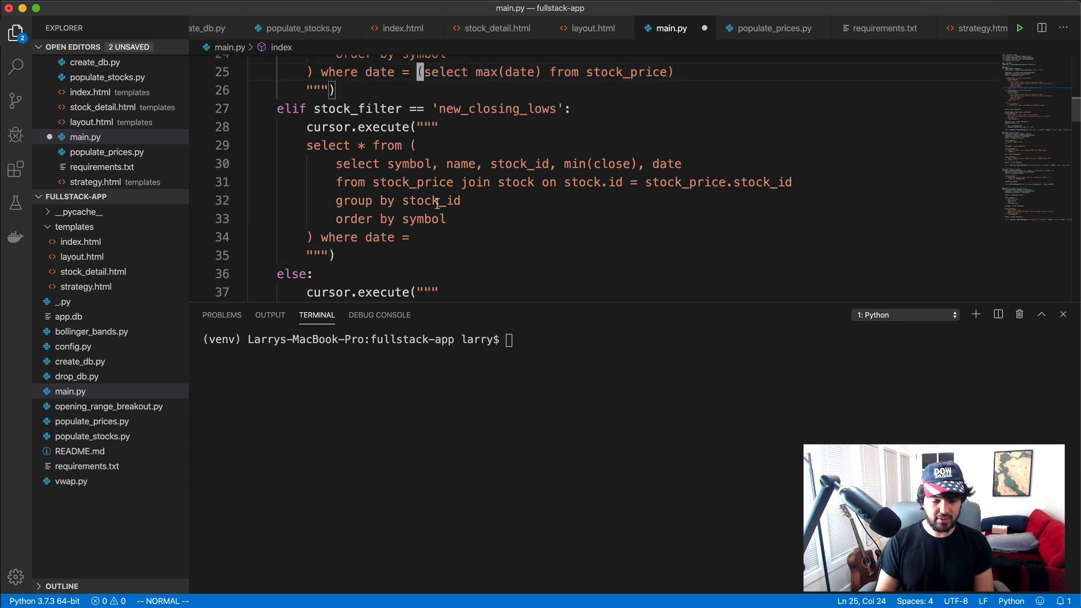
{"action": "type", "text": "(select max(date) from stock_price)"}
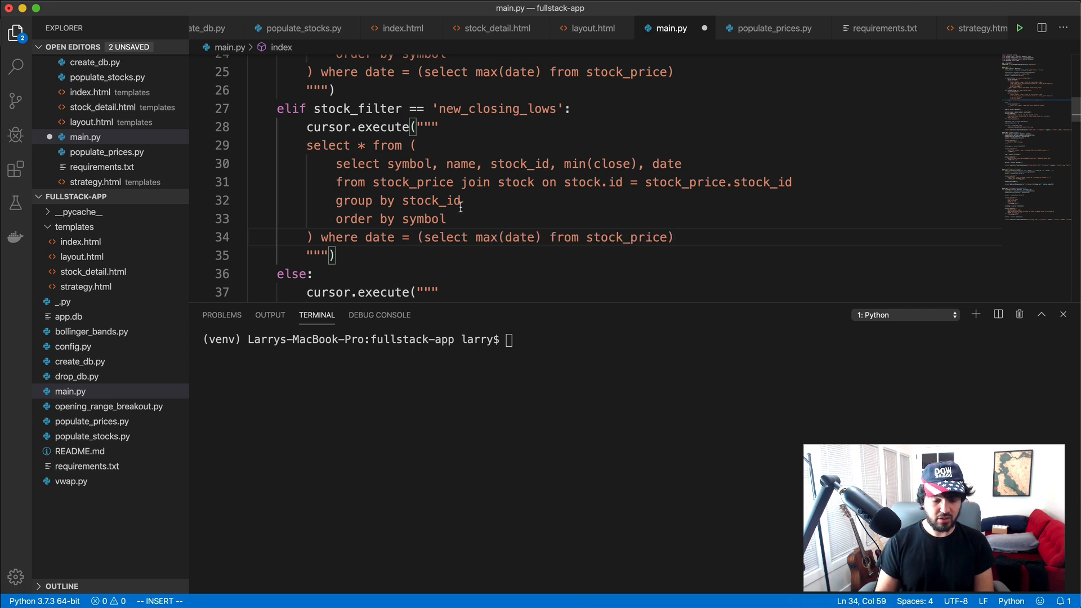
{"action": "scroll", "scroll_direction": "down", "scroll_amount": 3}
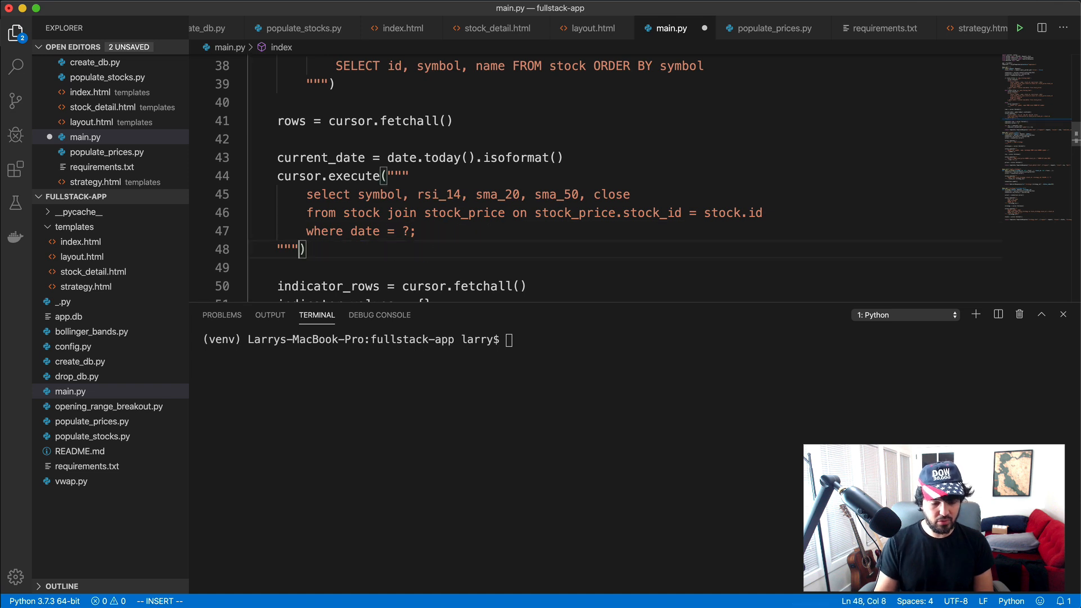
{"action": "type", "text": "(select max(date) from stock_price)"}
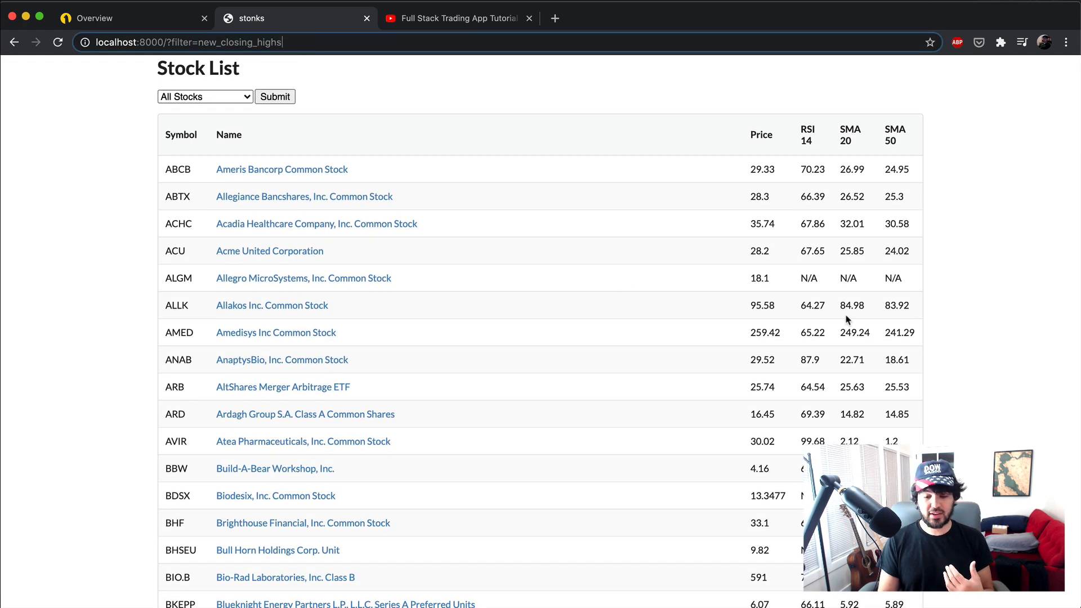
{"action": "scroll", "scroll_direction": "down", "scroll_amount": 3}
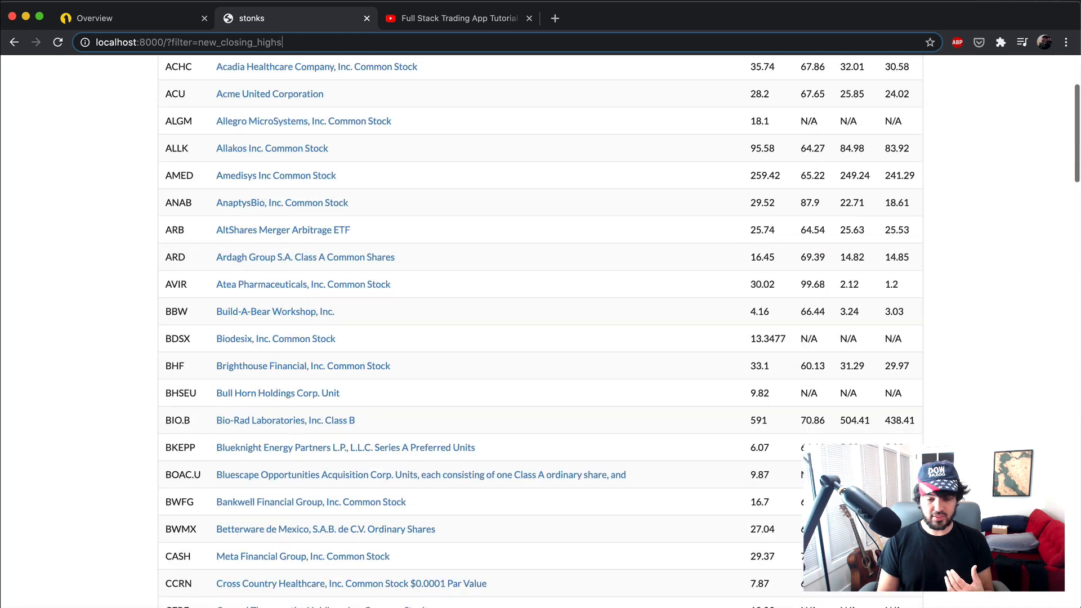
{"action": "scroll", "scroll_direction": "up", "scroll_amount": 3}
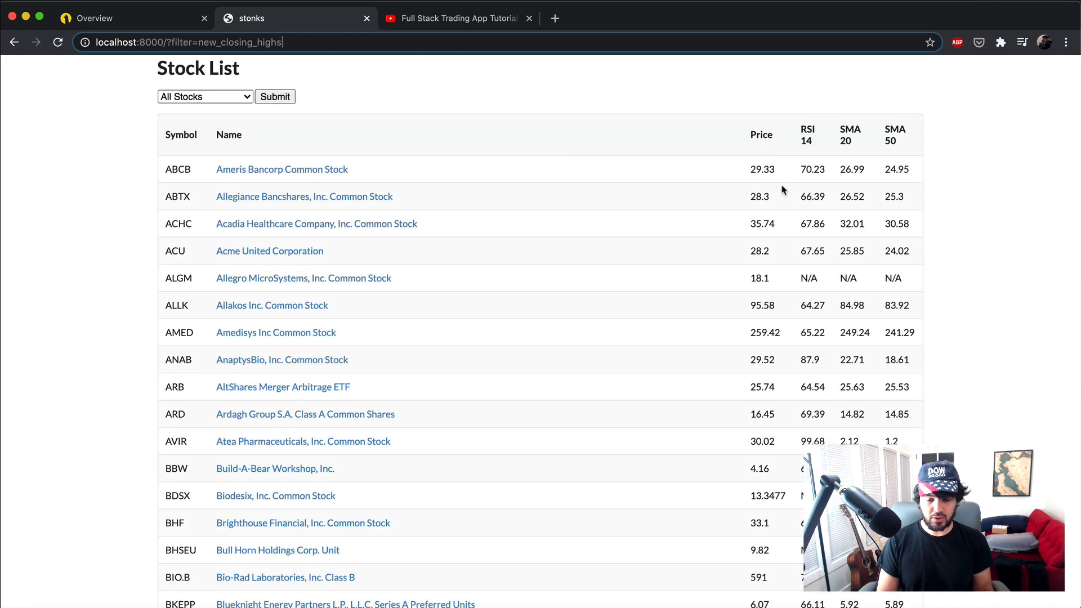
{"action": "mouse_move", "coordinate": [816, 159]}
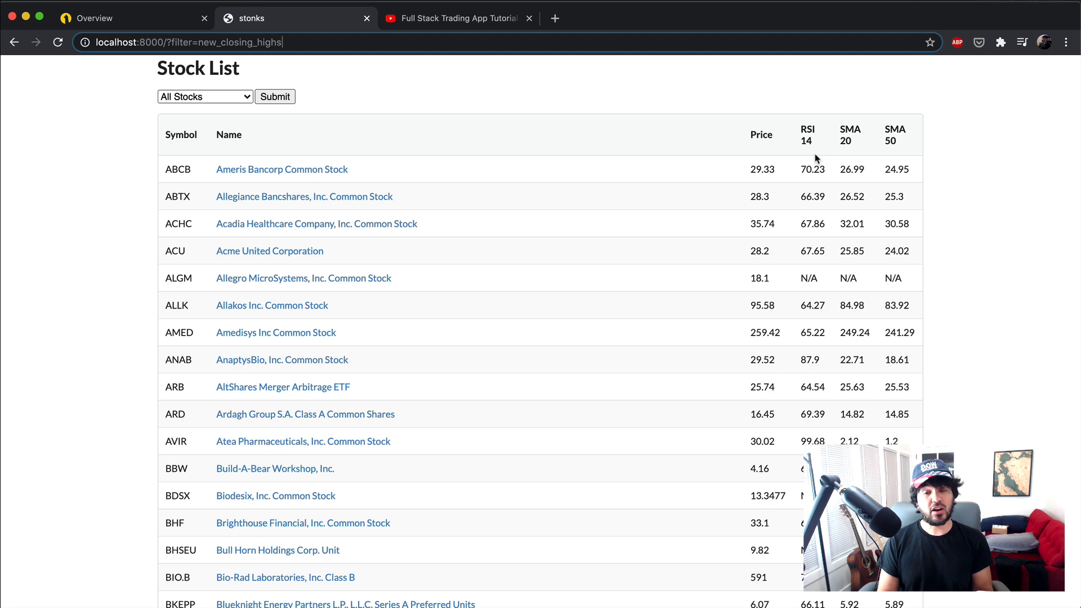
{"action": "mouse_move", "coordinate": [889, 156]}
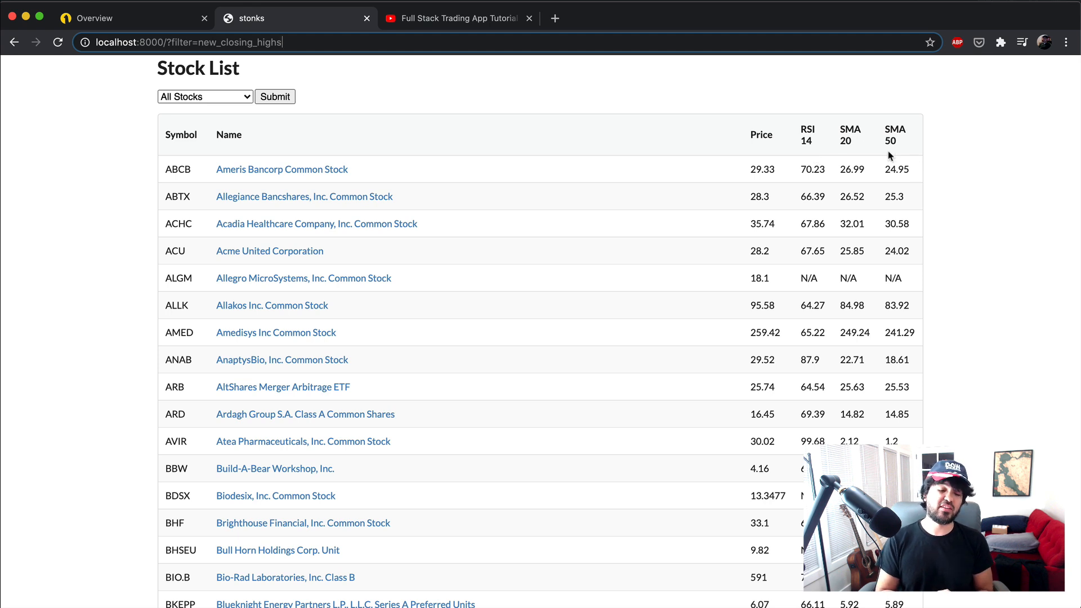
{"action": "mouse_move", "coordinate": [569, 136]}
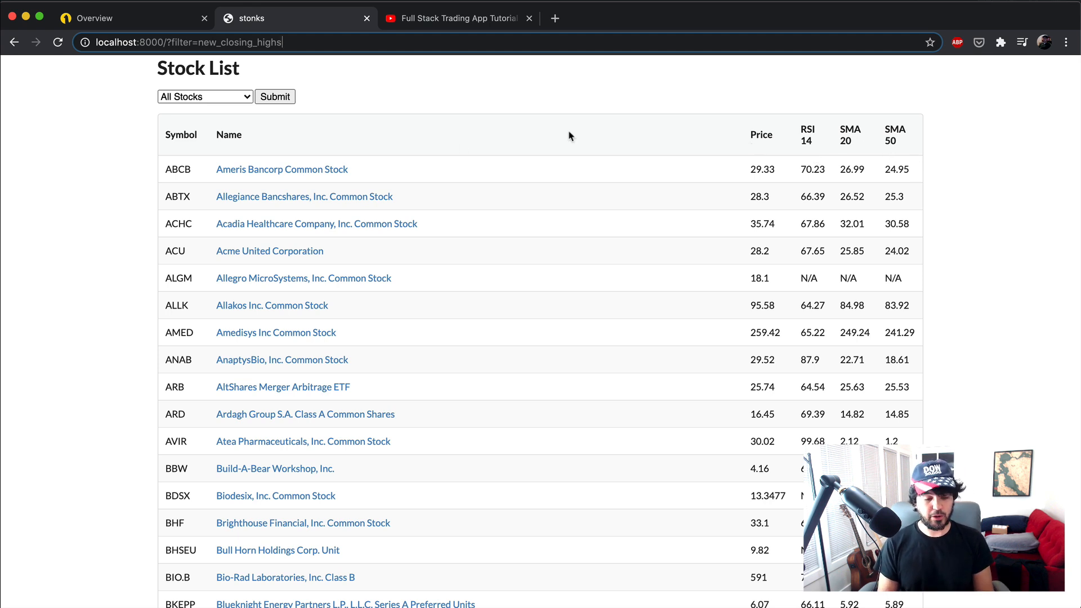
{"action": "left_click", "coordinate": [205, 97]}
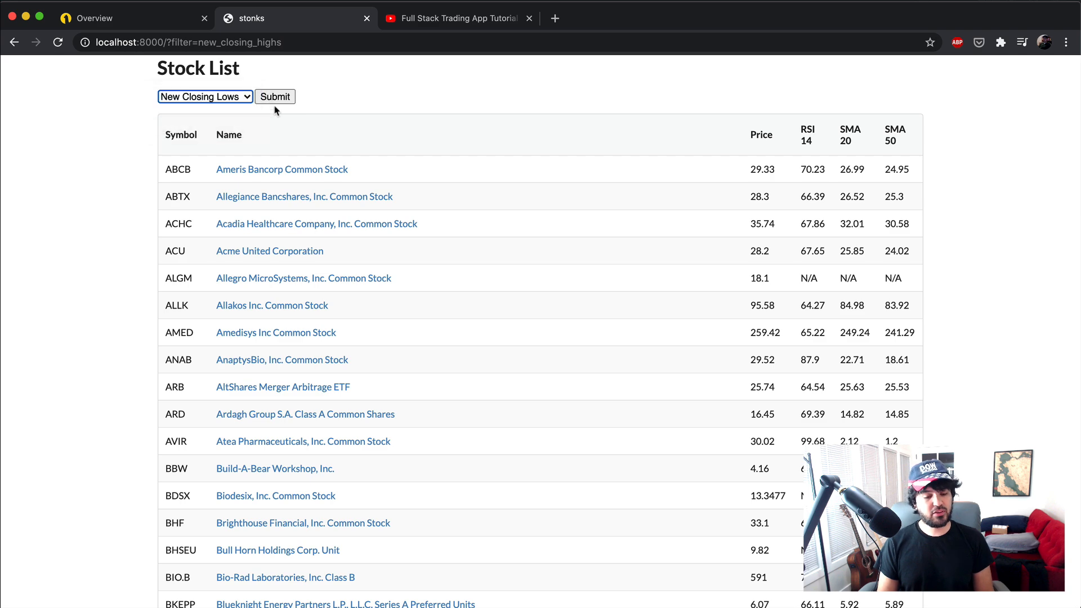
{"action": "left_click", "coordinate": [204, 97]}
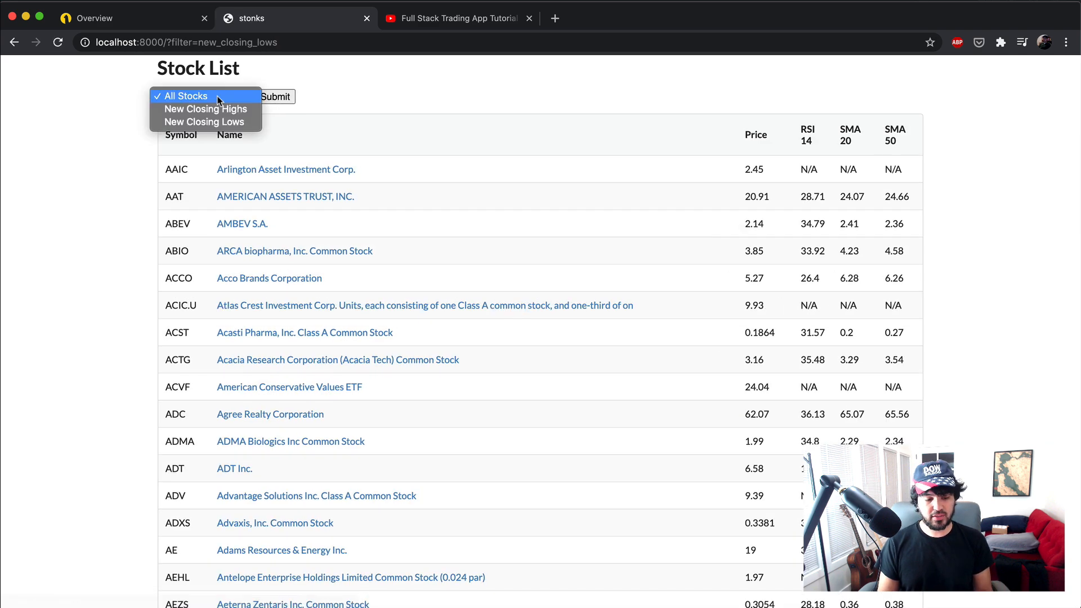
{"action": "left_click", "coordinate": [205, 108]}
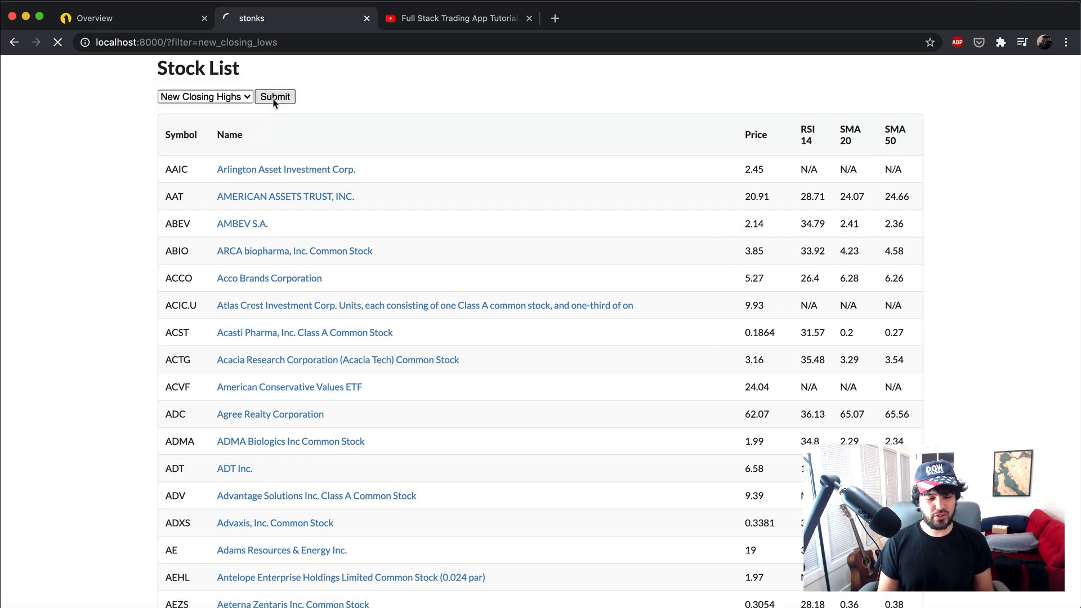
{"action": "left_click", "coordinate": [275, 97]}
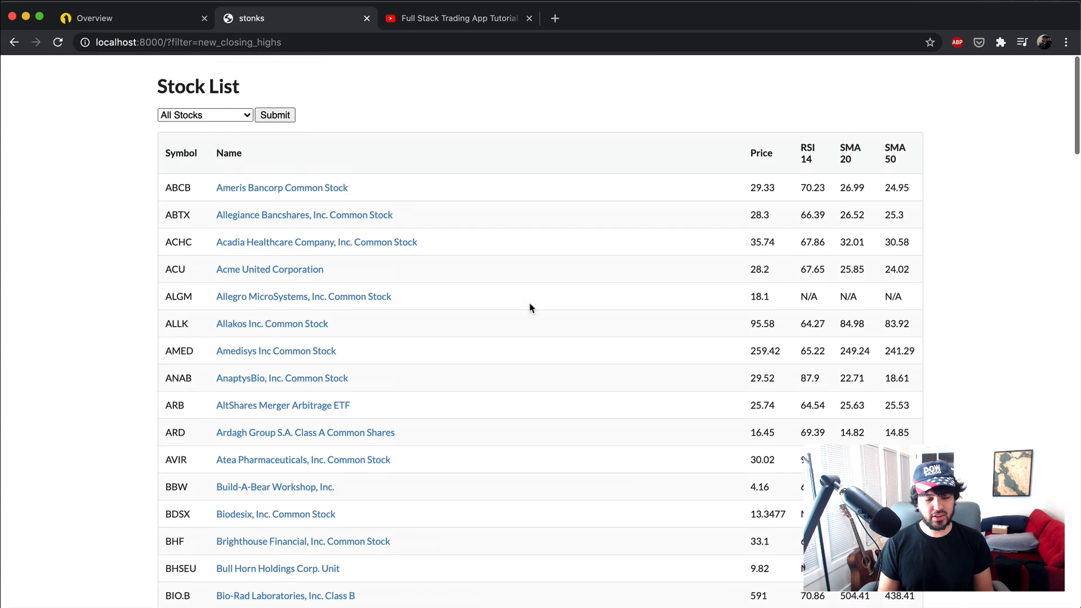
{"action": "scroll", "scroll_direction": "up", "scroll_amount": 3}
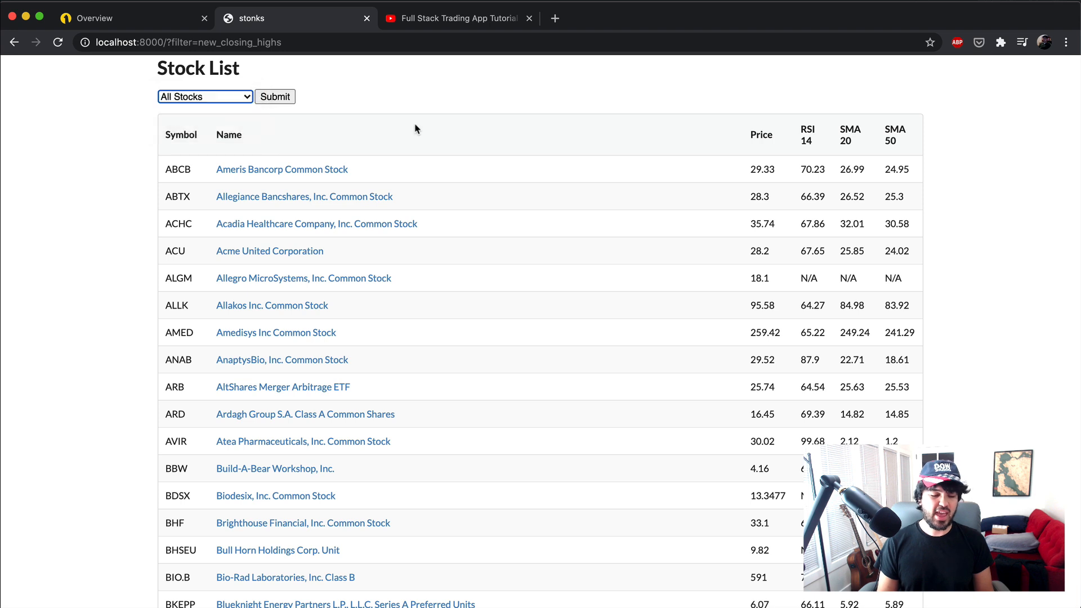
Set the Stock List filter dropdown to New Closing Highs without submitting
{"action": "left_click", "coordinate": [205, 95]}
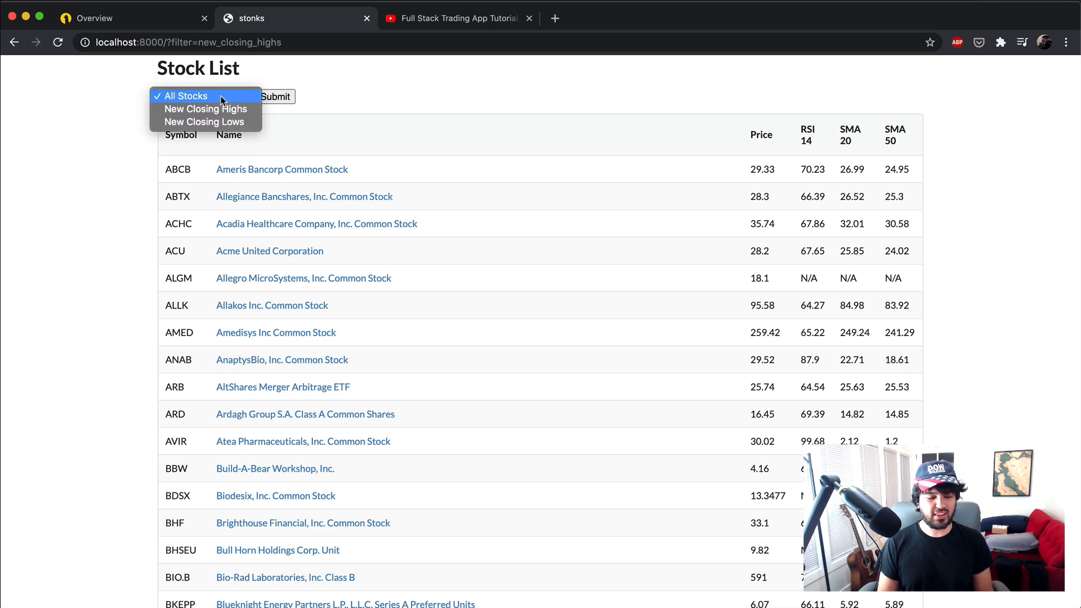
{"action": "left_click", "coordinate": [205, 109]}
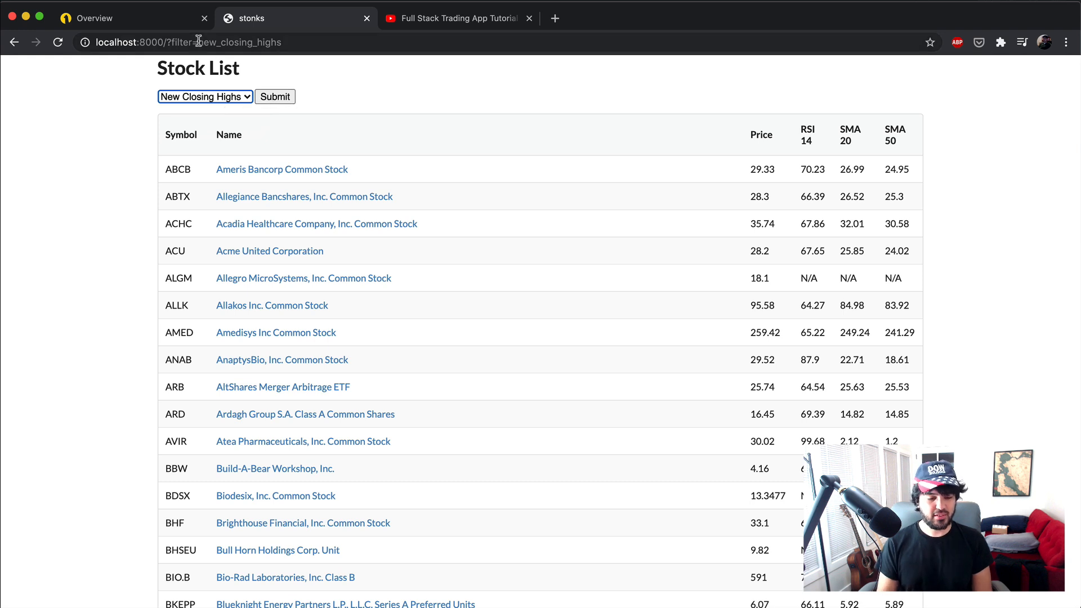
{"action": "left_click", "coordinate": [201, 41]}
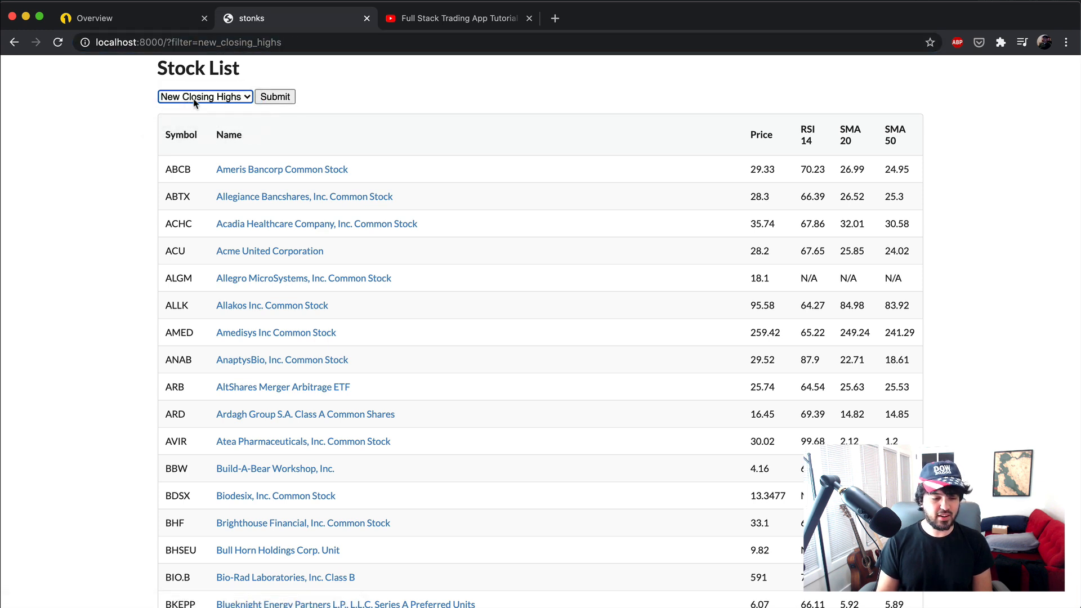
{"action": "mouse_move", "coordinate": [217, 97]}
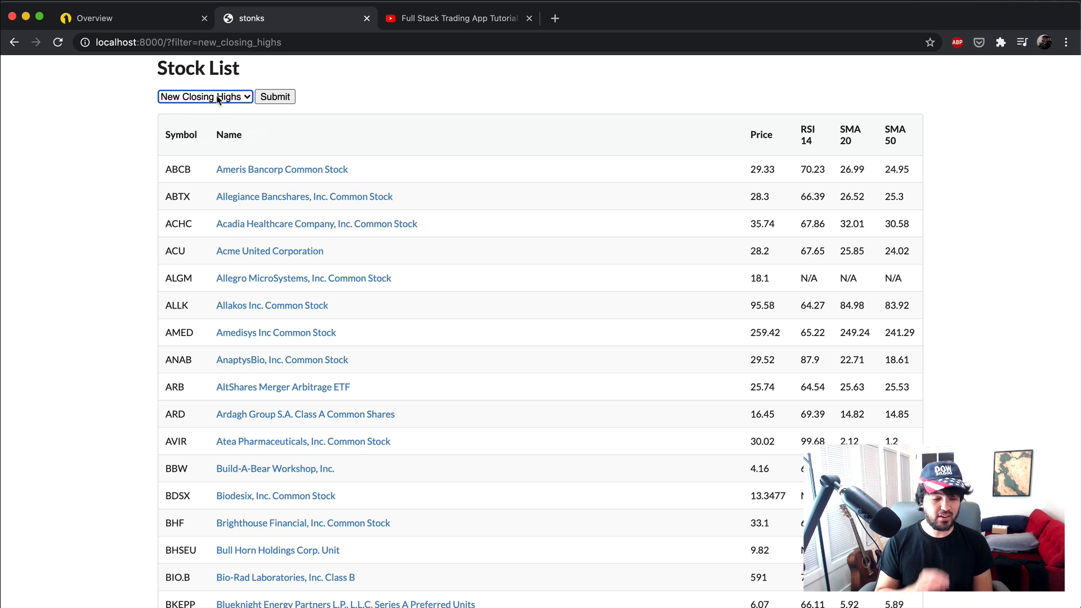
{"action": "mouse_move", "coordinate": [213, 106]}
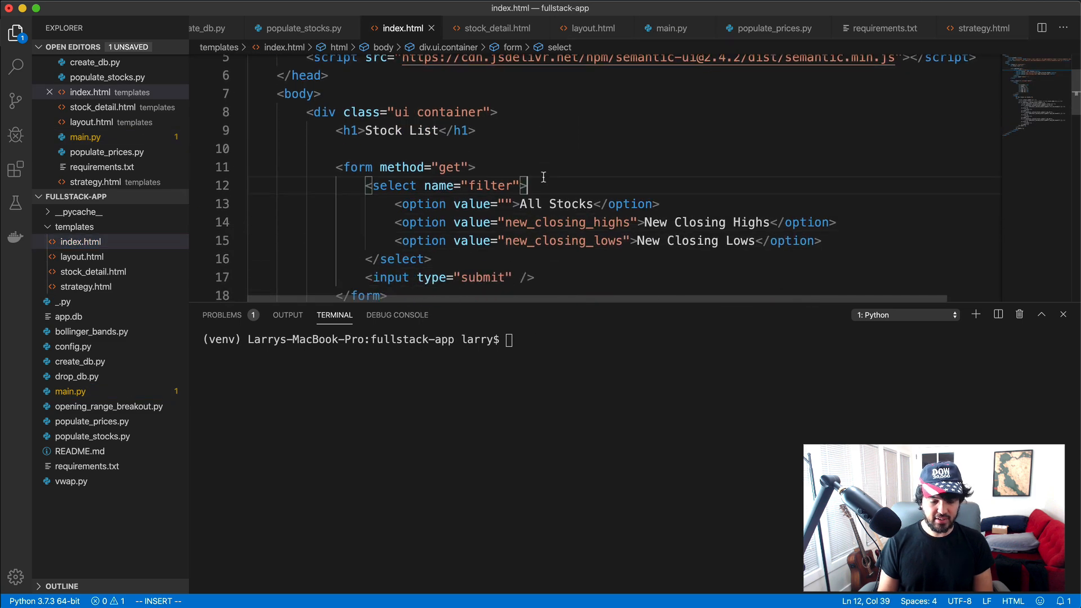
Add {{ request.query_params }} on a new line above the filter select in index.html
{"action": "scroll", "scroll_direction": "down", "scroll_amount": 3}
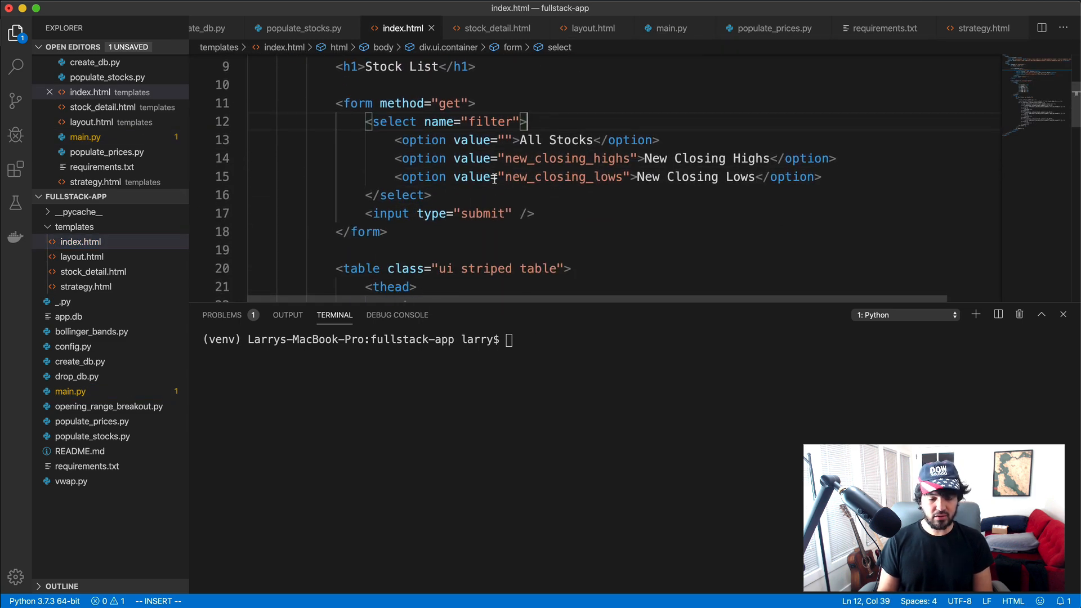
{"action": "left_click", "coordinate": [432, 195]}
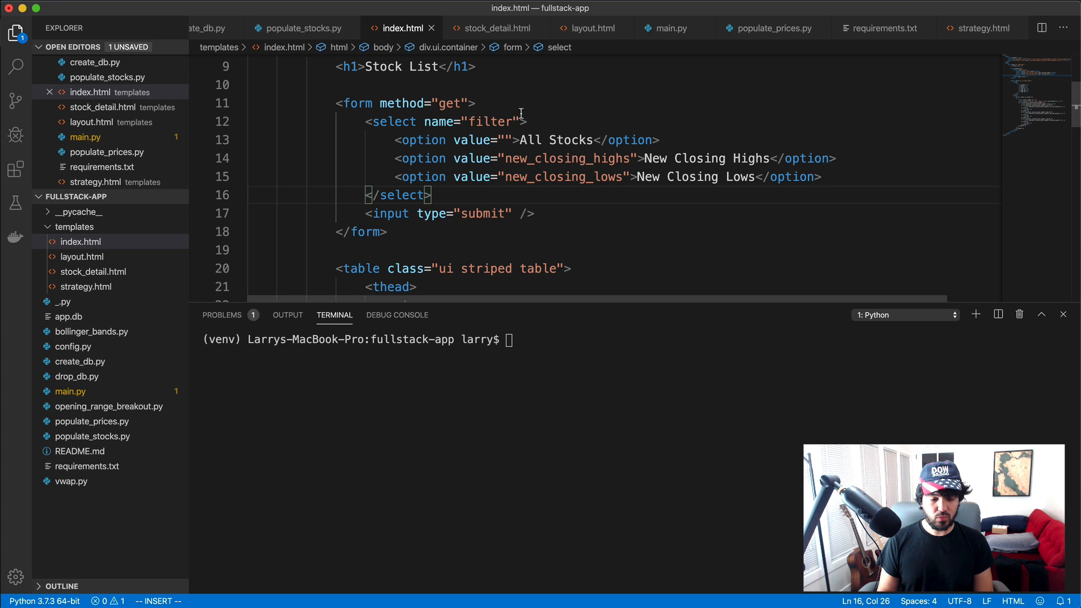
{"action": "type", "text": "{{}}"}
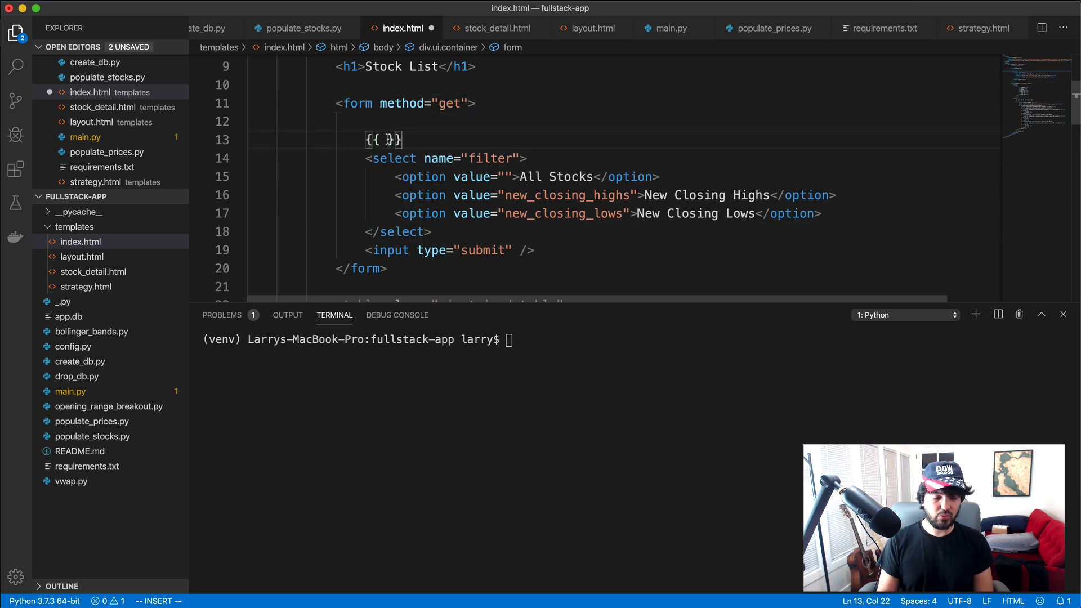
{"action": "type", "text": "r"}
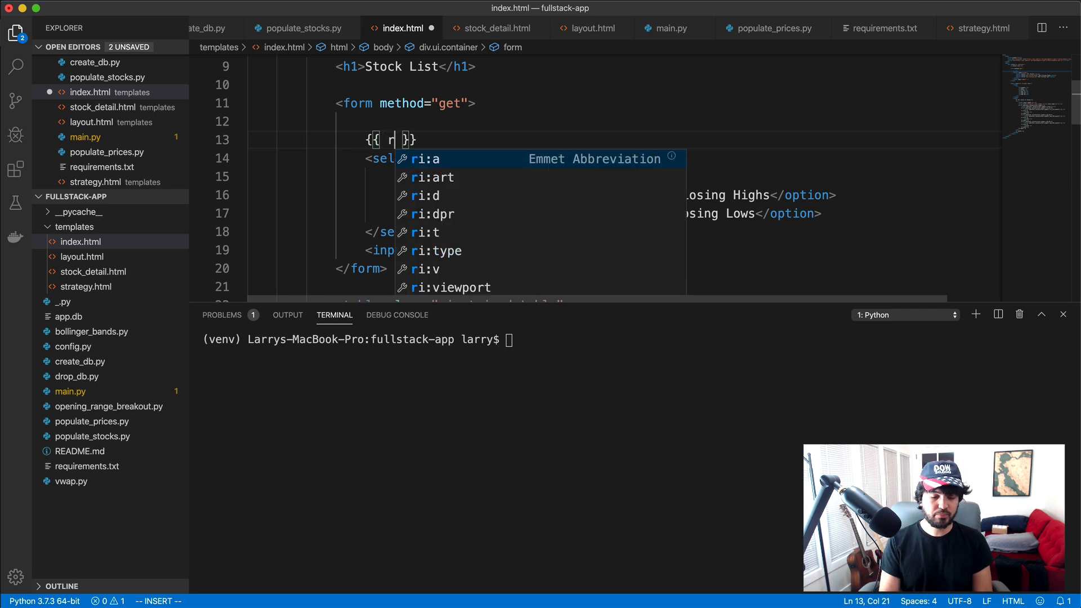
{"action": "type", "text": "equest."}
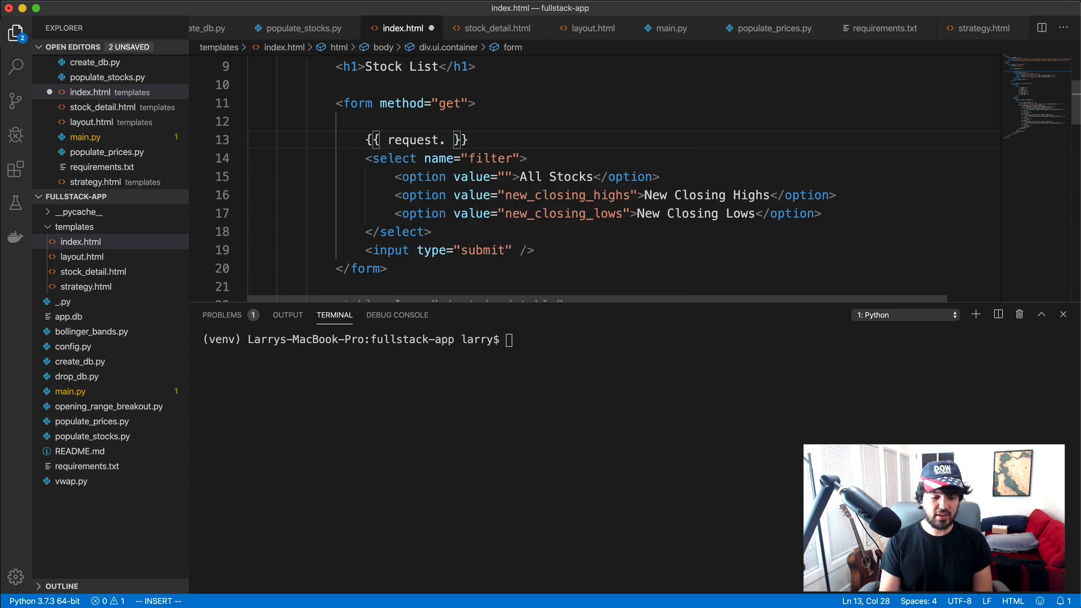
{"action": "type", "text": "query_params"}
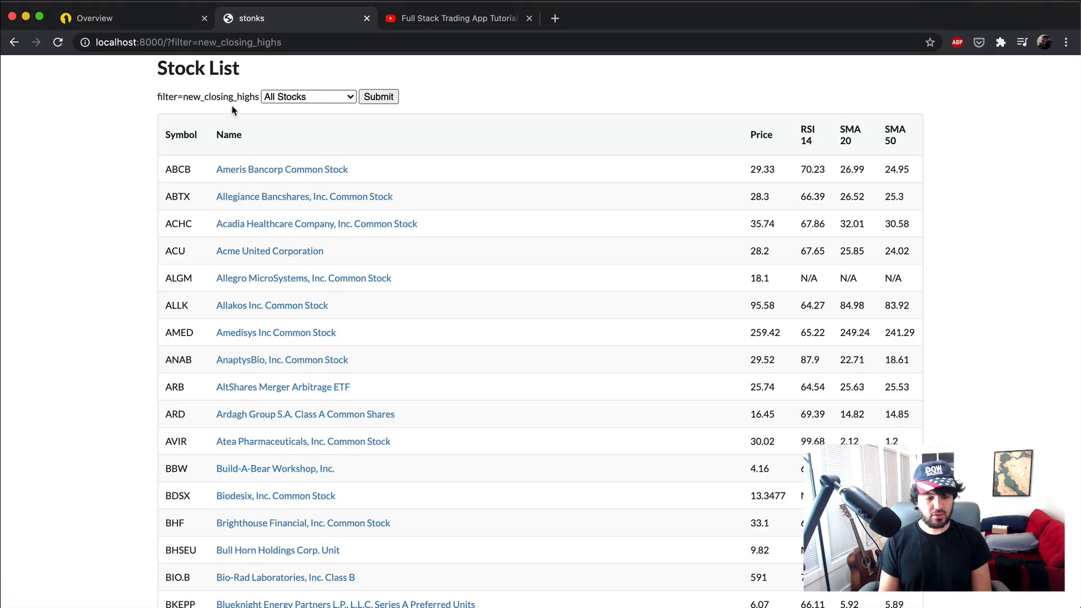
Extend the expression to request.query_params.filter so the page echoes new_closing_highs
{"action": "double_click", "coordinate": [201, 97]}
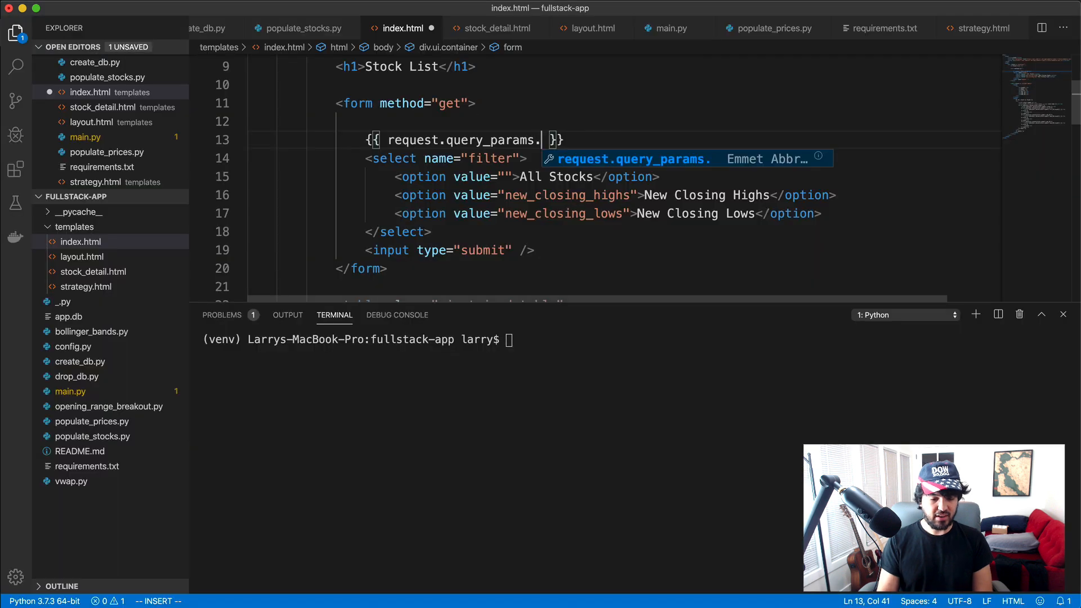
{"action": "type", "text": "fil"}
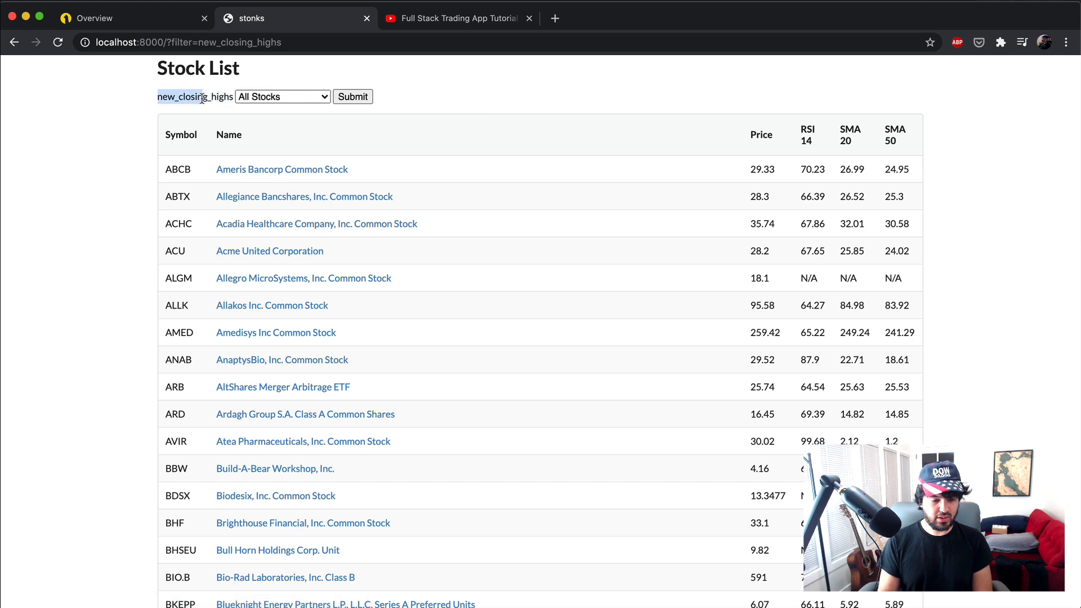
{"action": "left_click", "coordinate": [283, 96]}
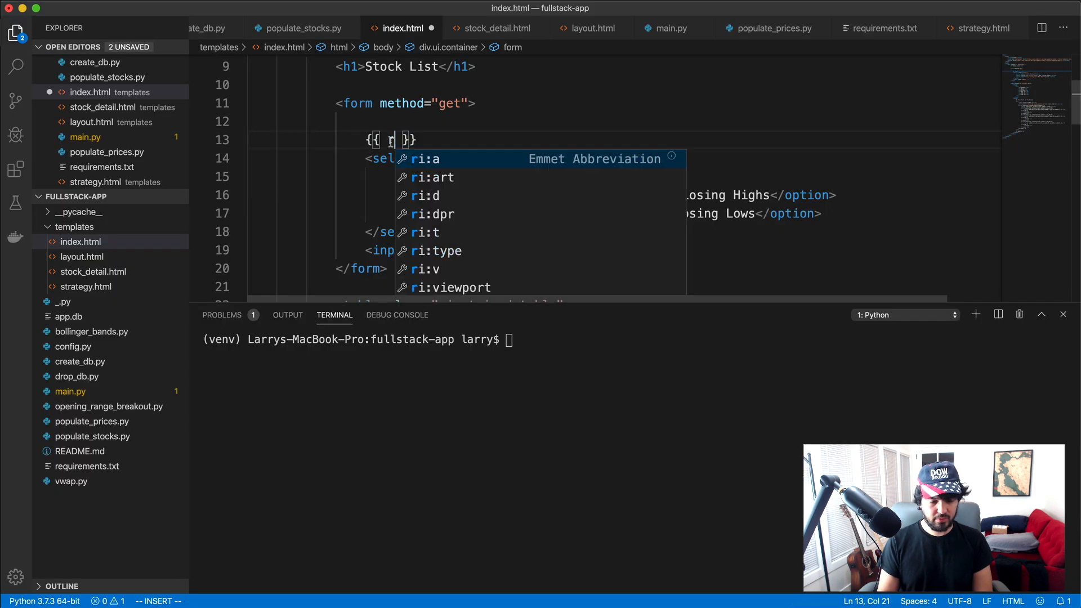
Remove the echo line and begin {% if request.query_params.filter == 'new_closing_highs' %} in the option tag
{"action": "type", "text": "request.query_params.filter"}
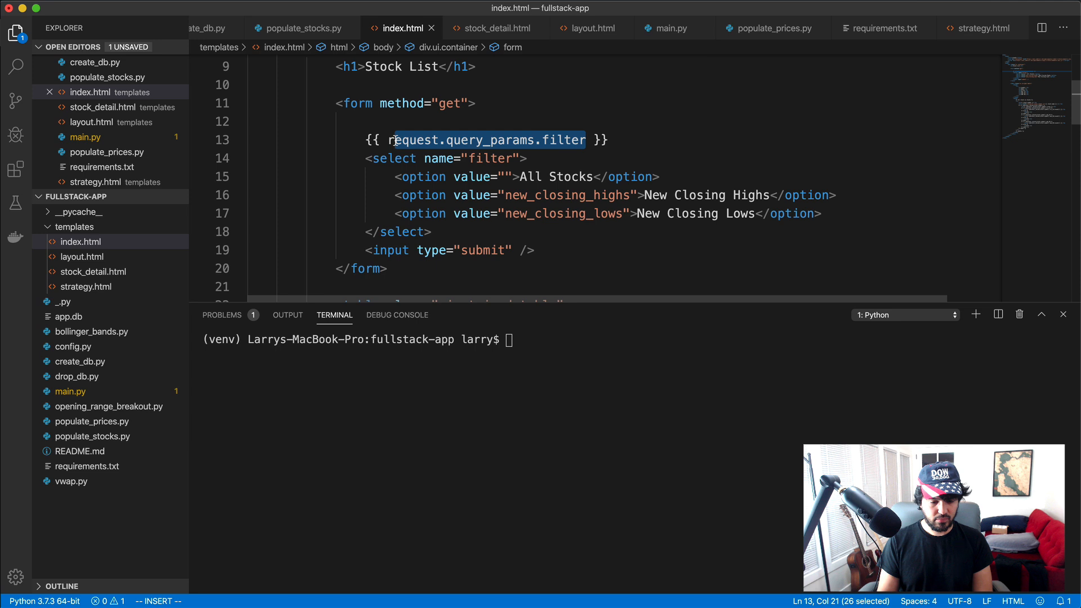
{"action": "key", "text": "Delete"}
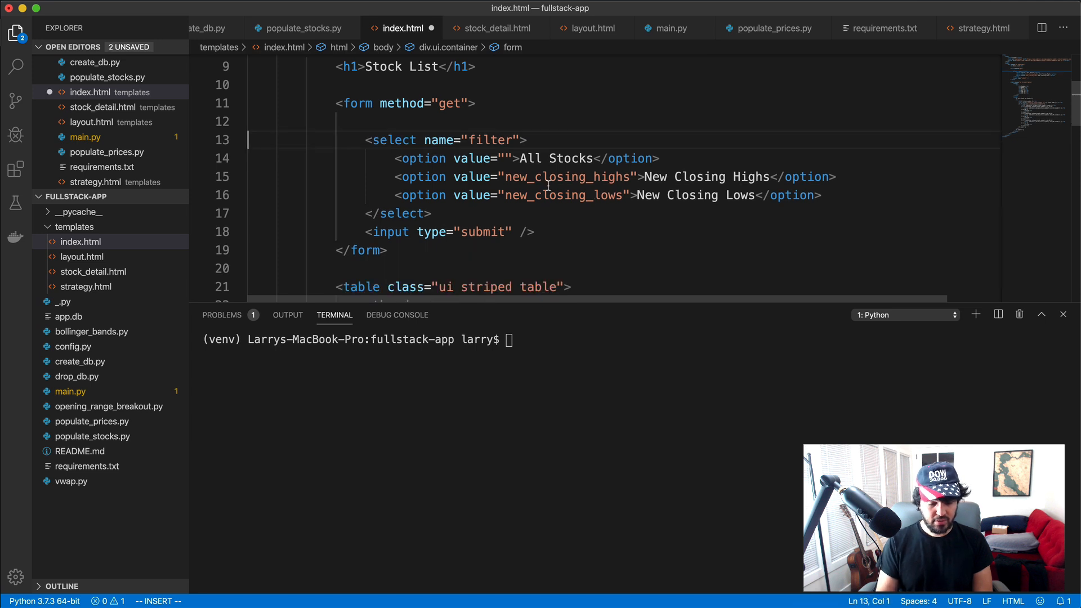
{"action": "left_click", "coordinate": [458, 176]}
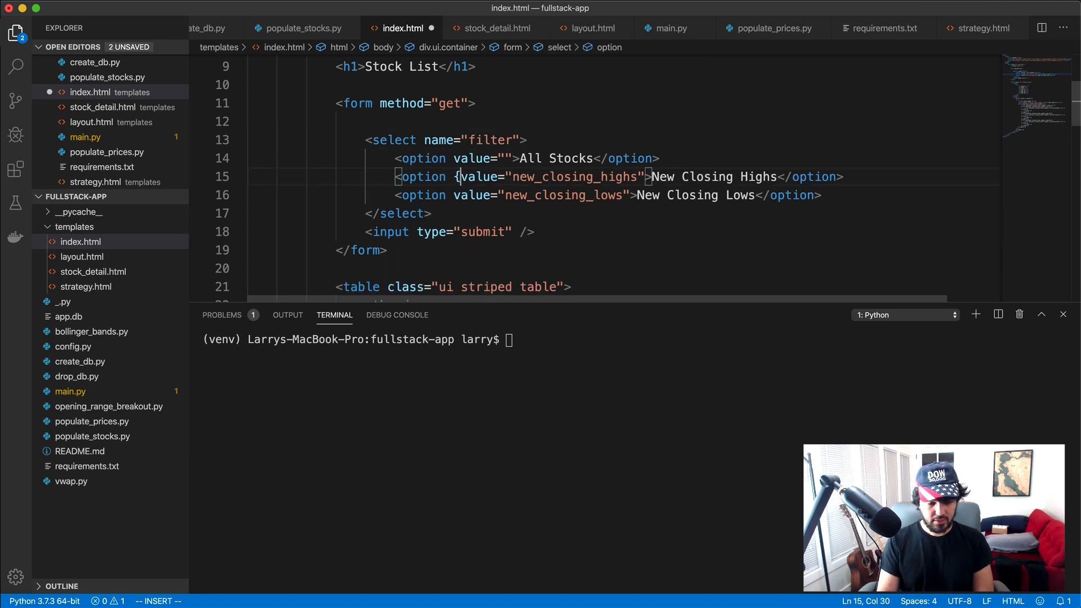
{"action": "type", "text": "% if"}
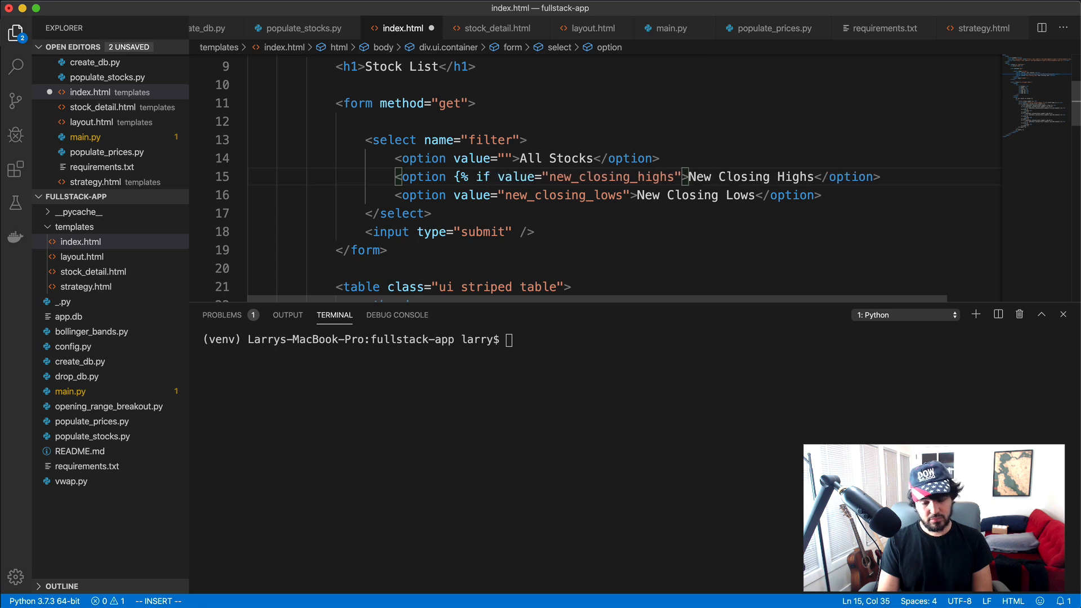
{"action": "type", "text": "request.query_params.filter"}
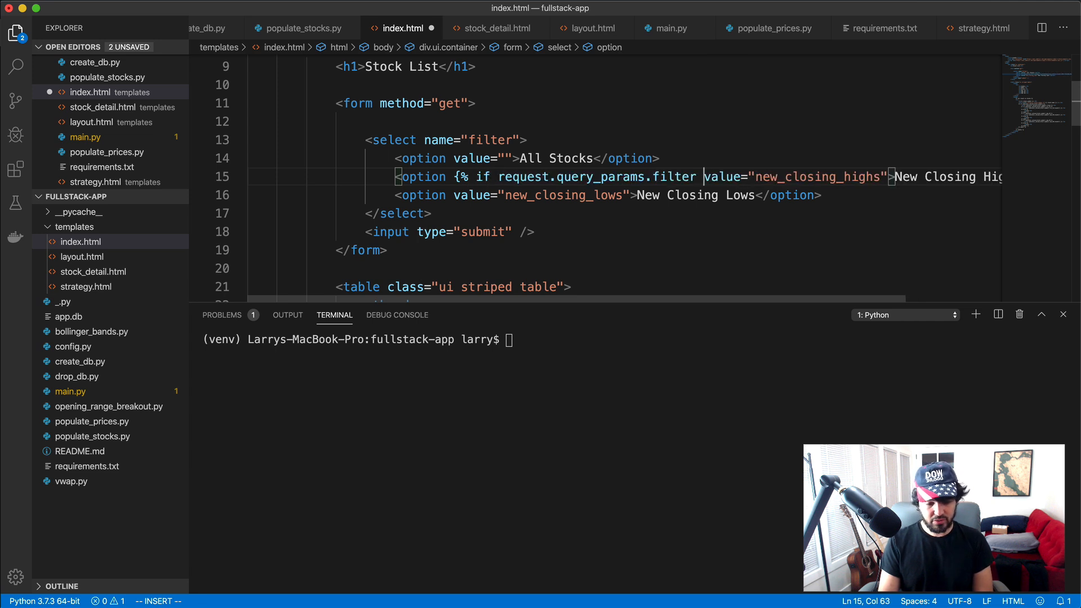
{"action": "type", "text": "== 'n"}
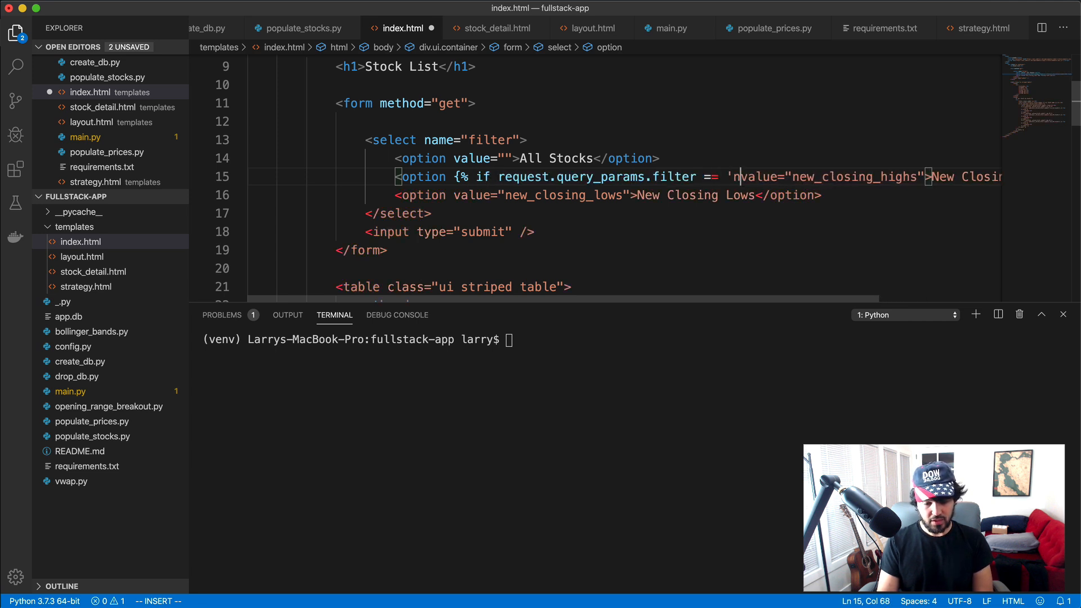
{"action": "type", "text": "new_closing_"}
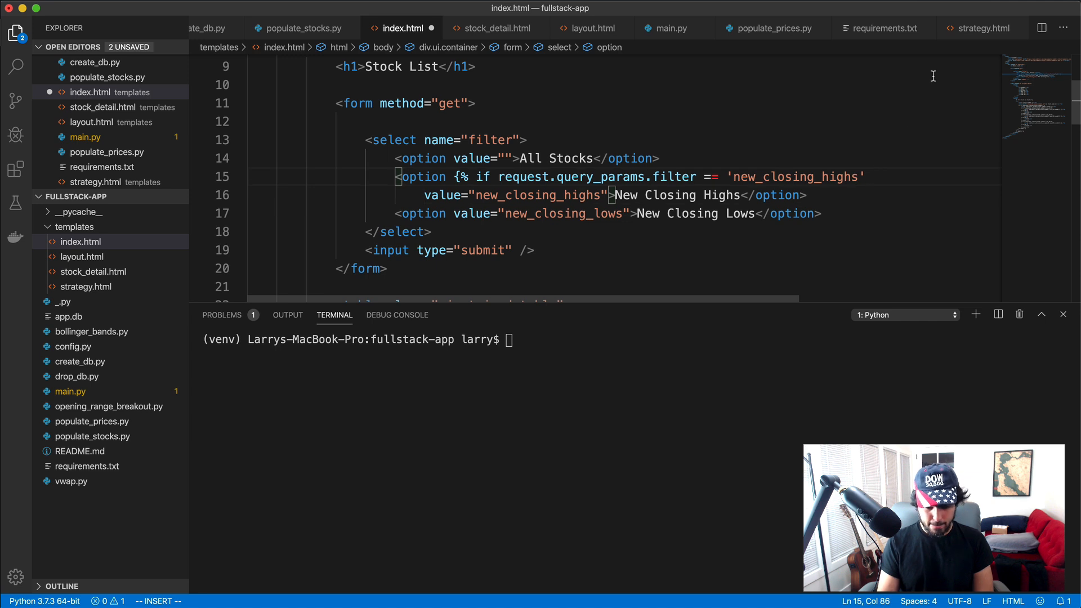
Close the if tag and add {% endif %} to the New Closing Highs option
{"action": "type", "text": "%}"}
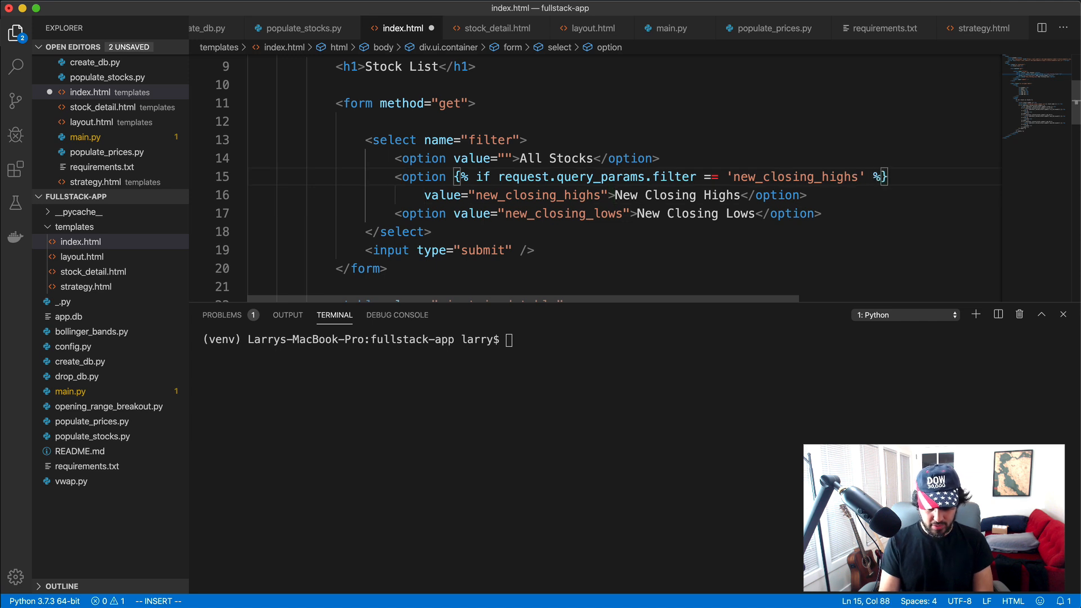
{"action": "type", "text": "{% endif %}"}
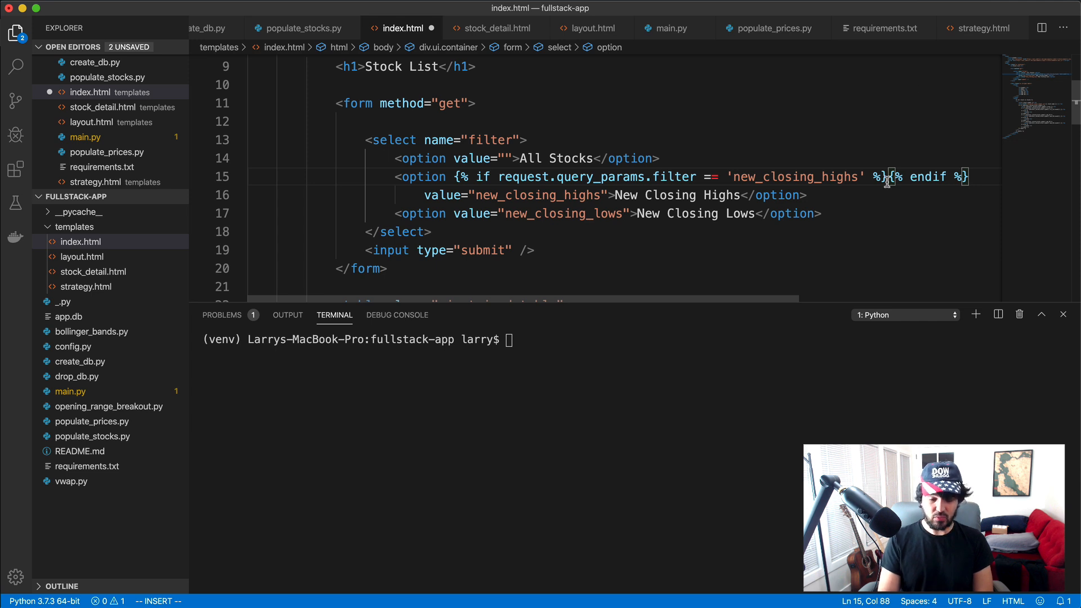
Finish selected="selected" in the conditional and bring the Stock List page forward
{"action": "type", "text": "selected=\"selected"}
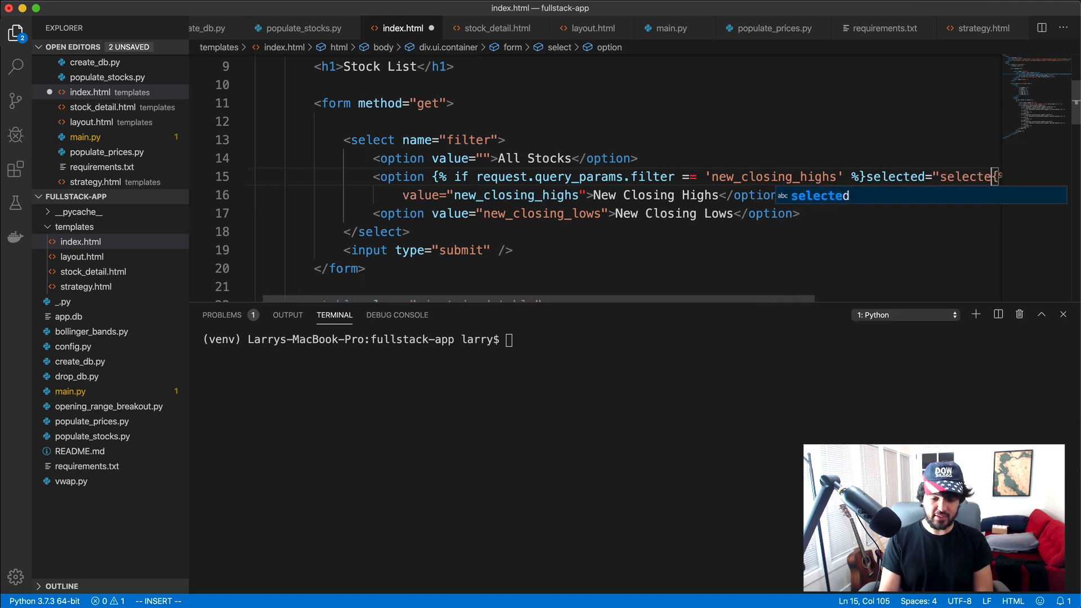
{"action": "left_click", "coordinate": [251, 18]}
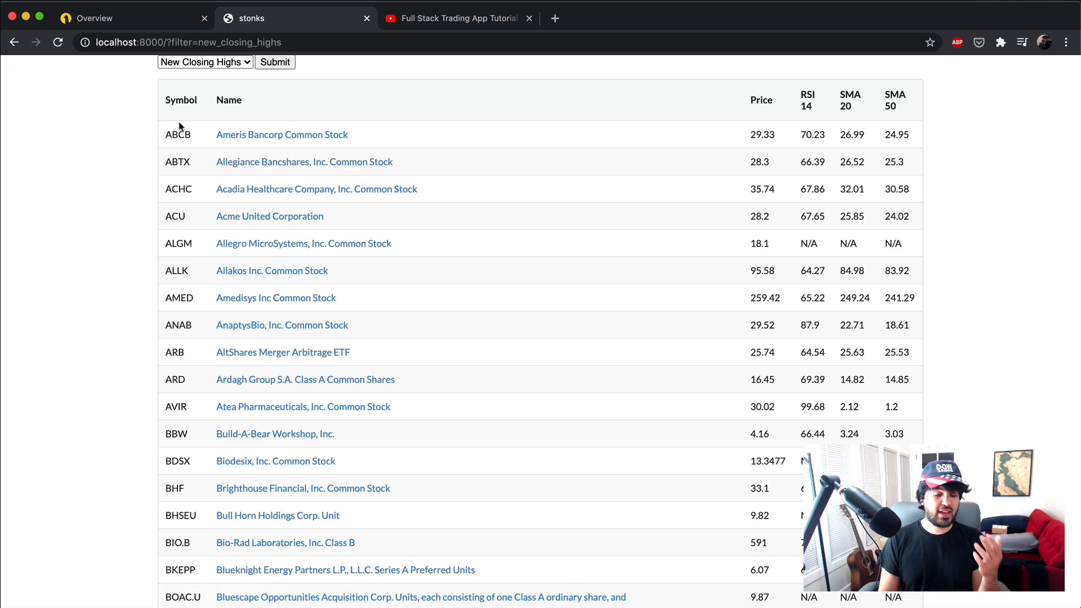
{"action": "scroll", "scroll_direction": "up", "scroll_amount": 3}
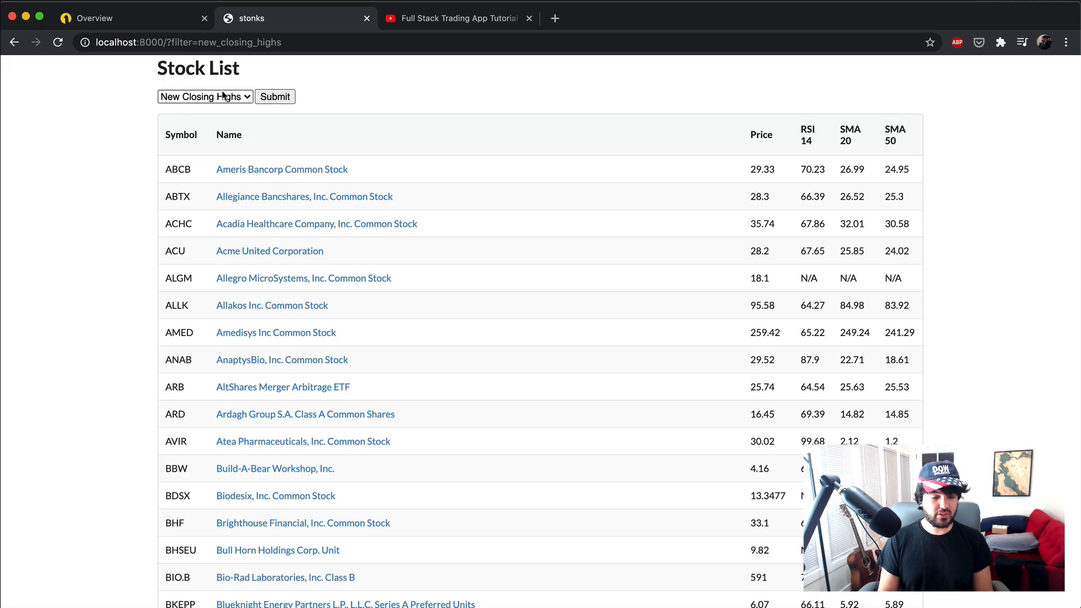
Inspect the filter dropdown in developer tools and expand its select element
{"action": "right_click", "coordinate": [201, 97]}
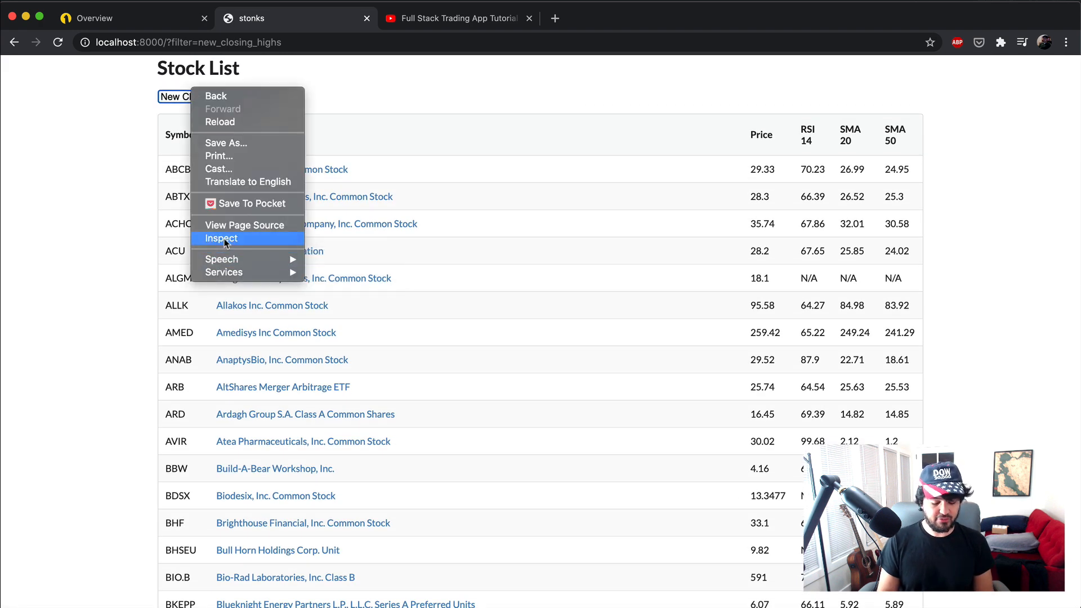
{"action": "left_click", "coordinate": [221, 237]}
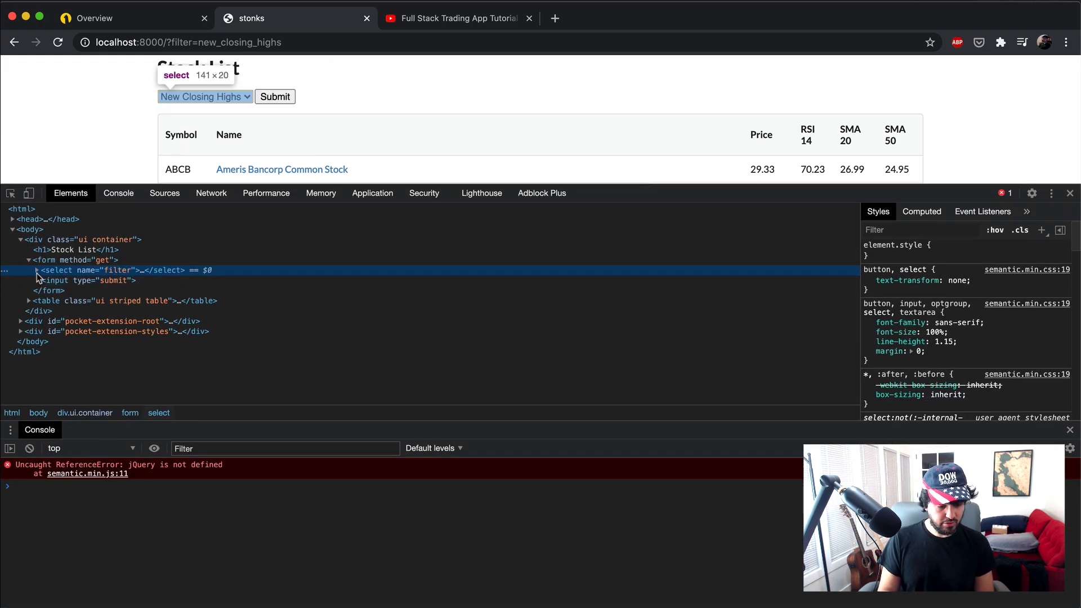
{"action": "left_click", "coordinate": [30, 270]}
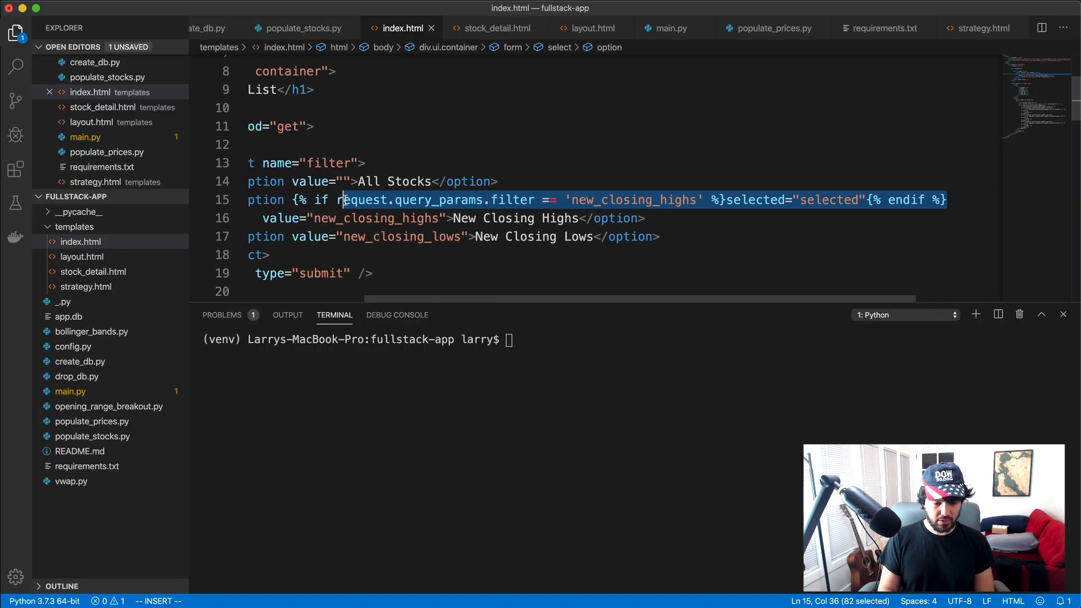
Save index.html with the New Closing Highs selected condition
{"action": "key", "text": "Escape"}
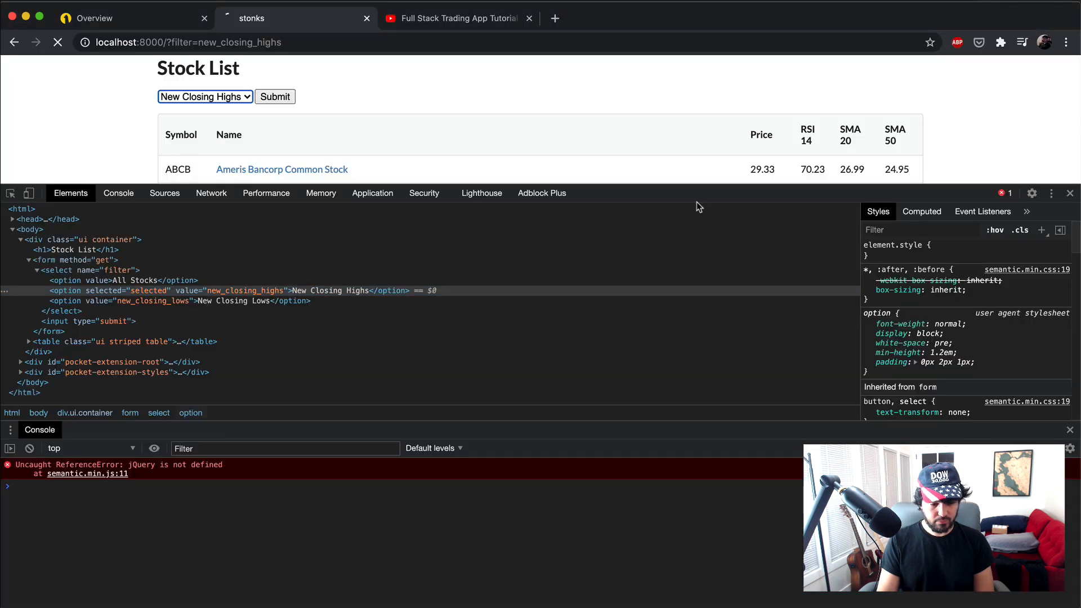
Filter the Stock List by New Closing Lows, then switch back to All Stocks and submit
{"action": "left_click", "coordinate": [204, 96]}
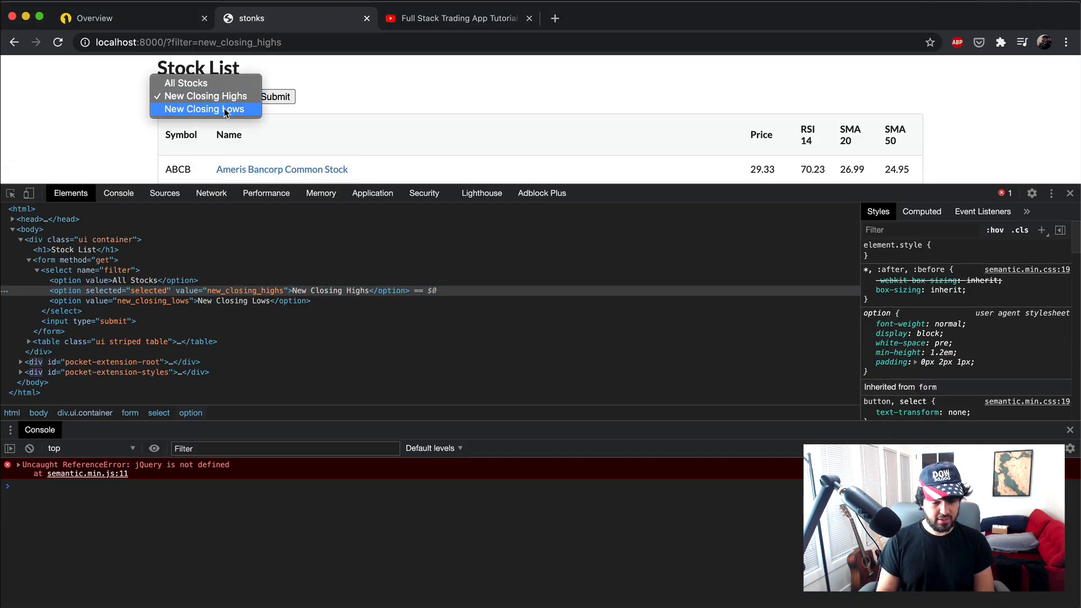
{"action": "left_click", "coordinate": [203, 109]}
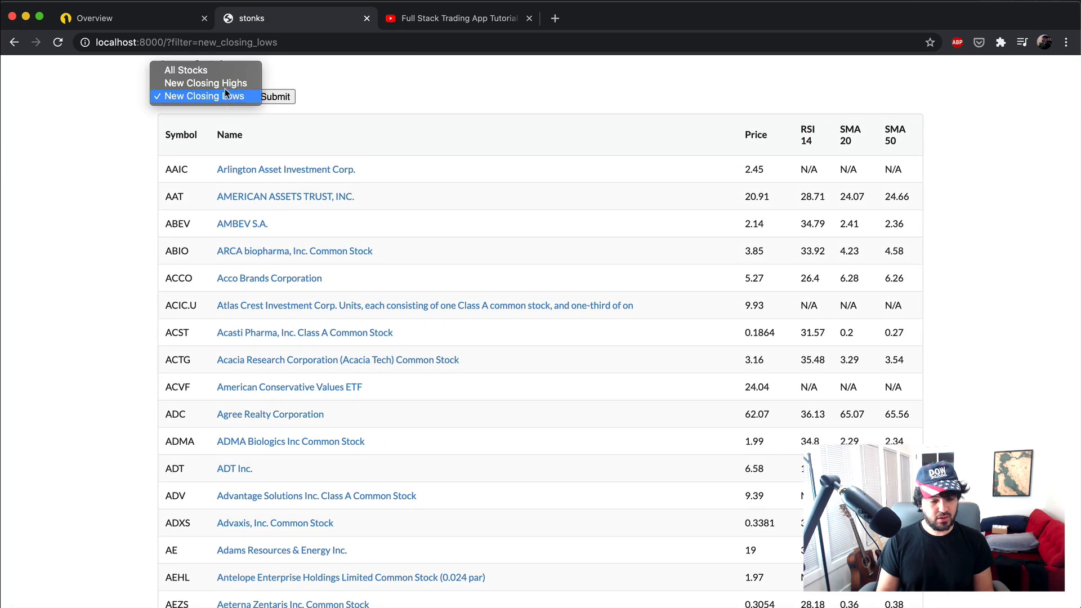
{"action": "left_click", "coordinate": [186, 70]}
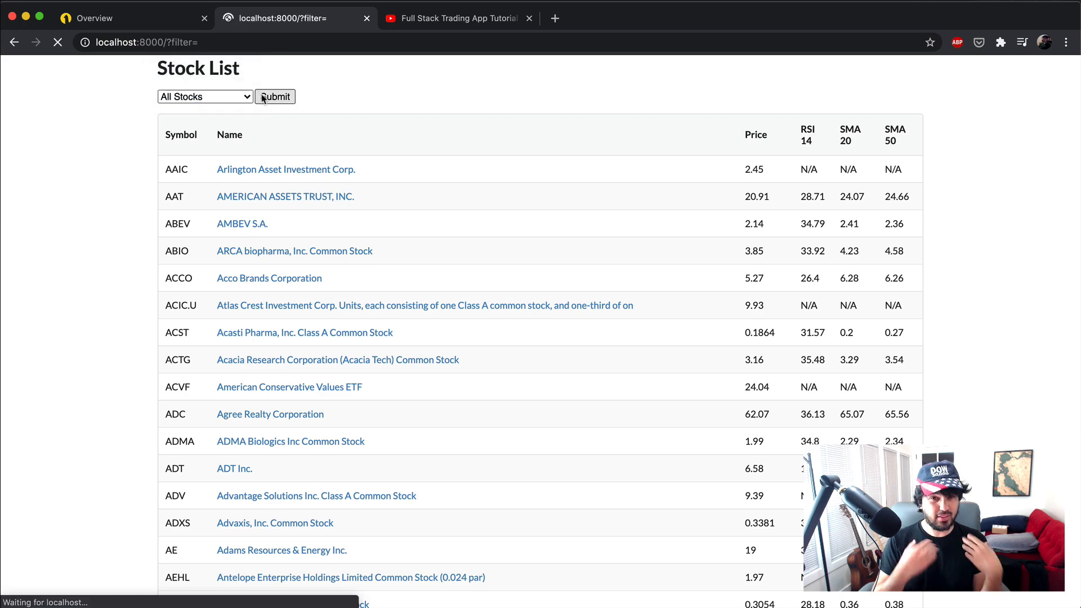
{"action": "left_click", "coordinate": [205, 96]}
{"action": "type", "text": "spy"}
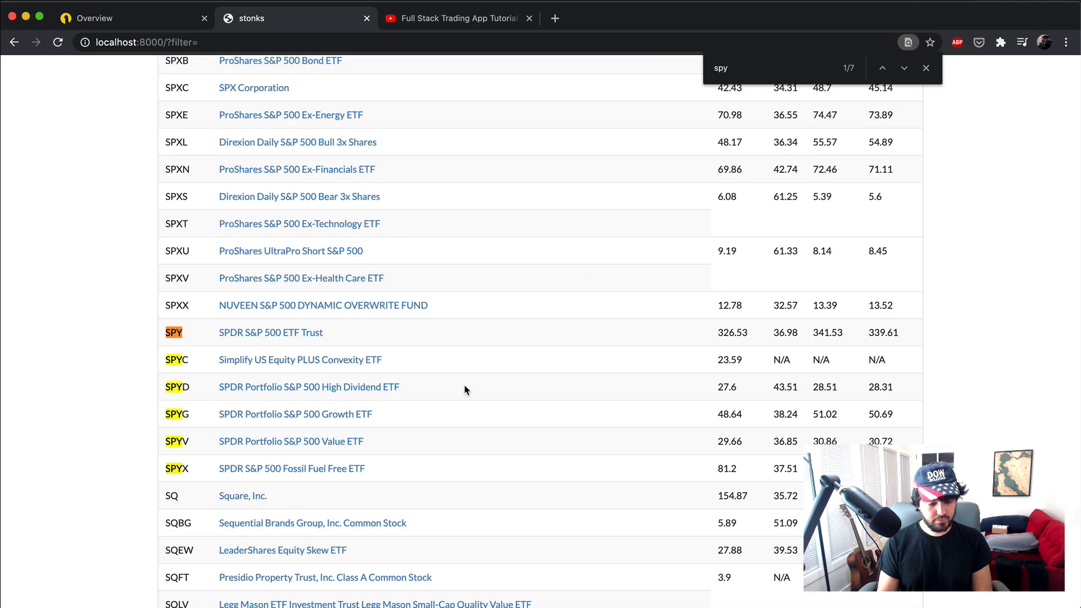
{"action": "mouse_move", "coordinate": [303, 346]}
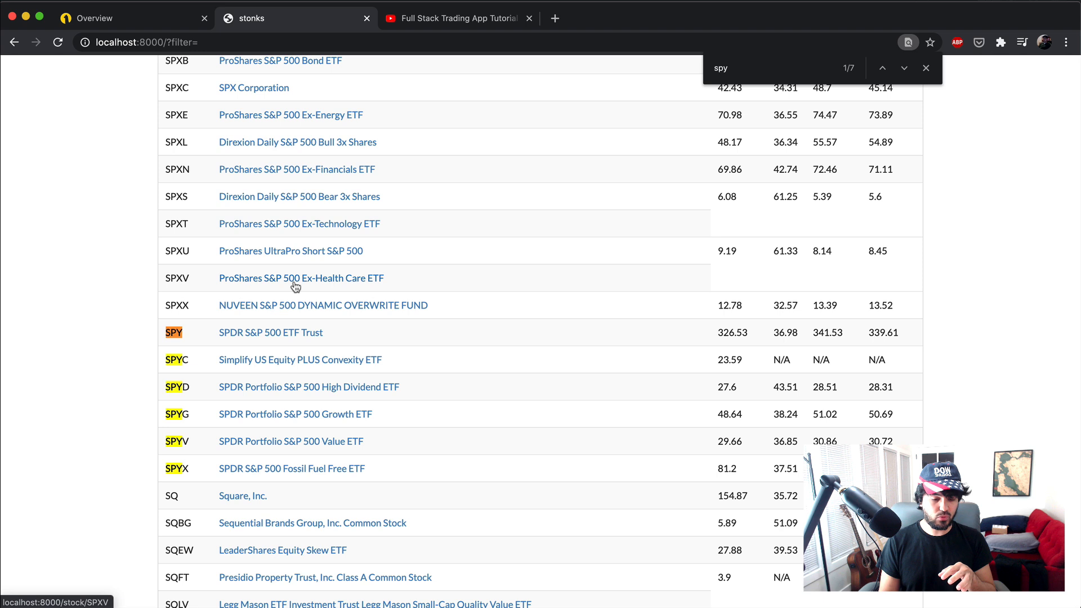
{"action": "mouse_move", "coordinate": [240, 499]}
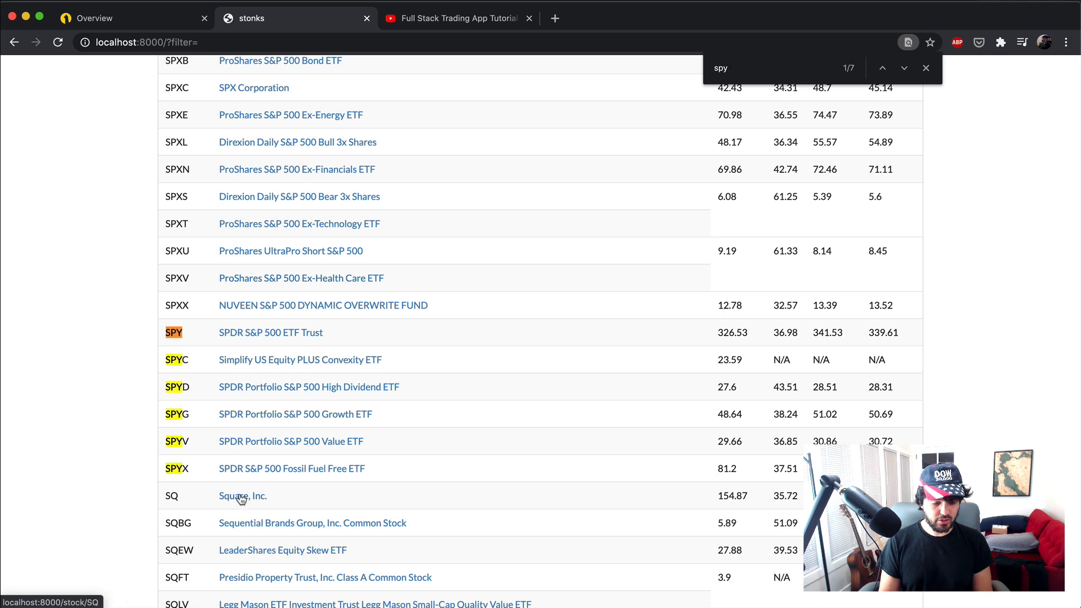
View the Square, Inc. detail page and return to the full stock list
{"action": "left_click", "coordinate": [244, 496]}
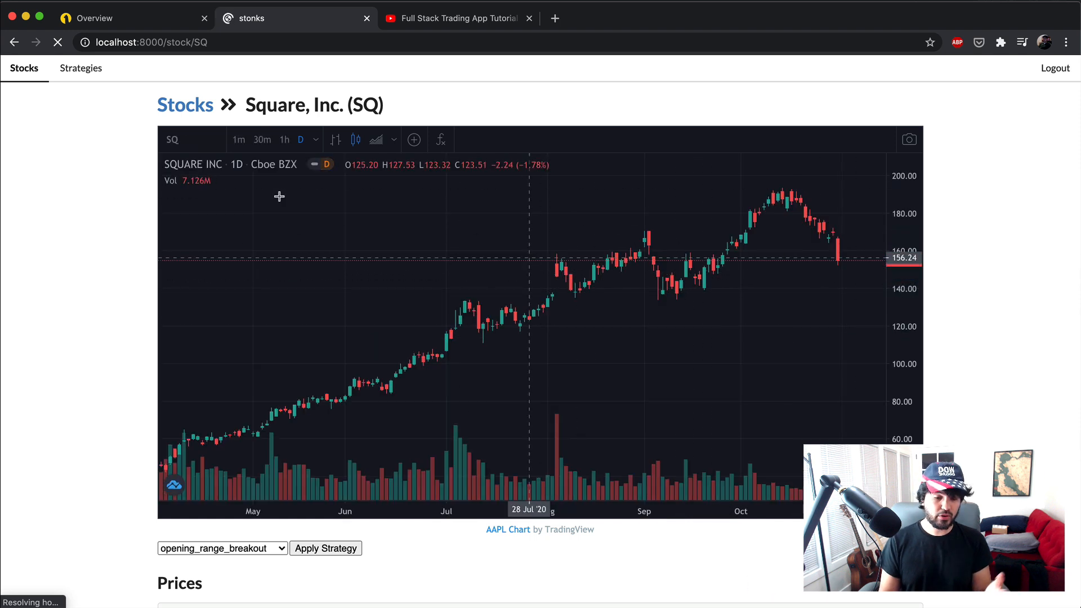
{"action": "left_click", "coordinate": [184, 105]}
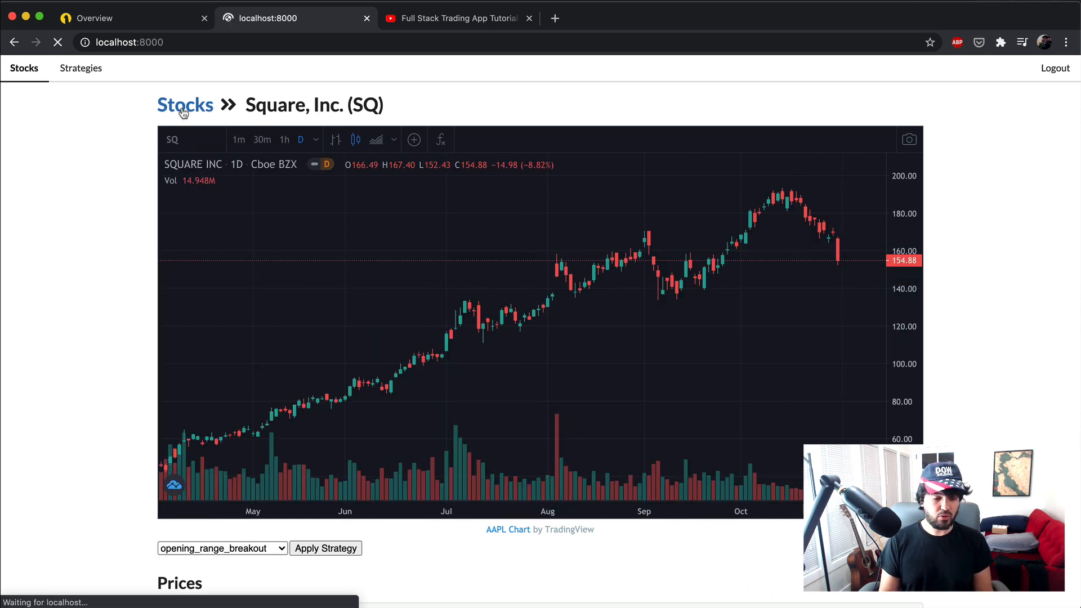
{"action": "left_click", "coordinate": [183, 104]}
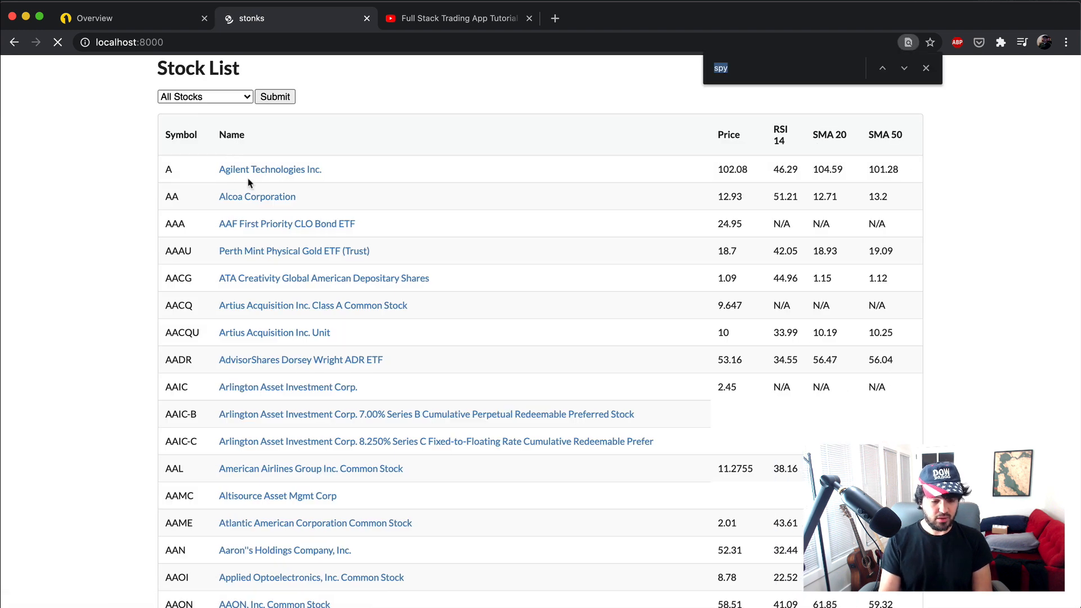
Search the list for 'spy' and open the SPDR S&P 500 ETF Trust detail page
{"action": "left_click", "coordinate": [926, 68]}
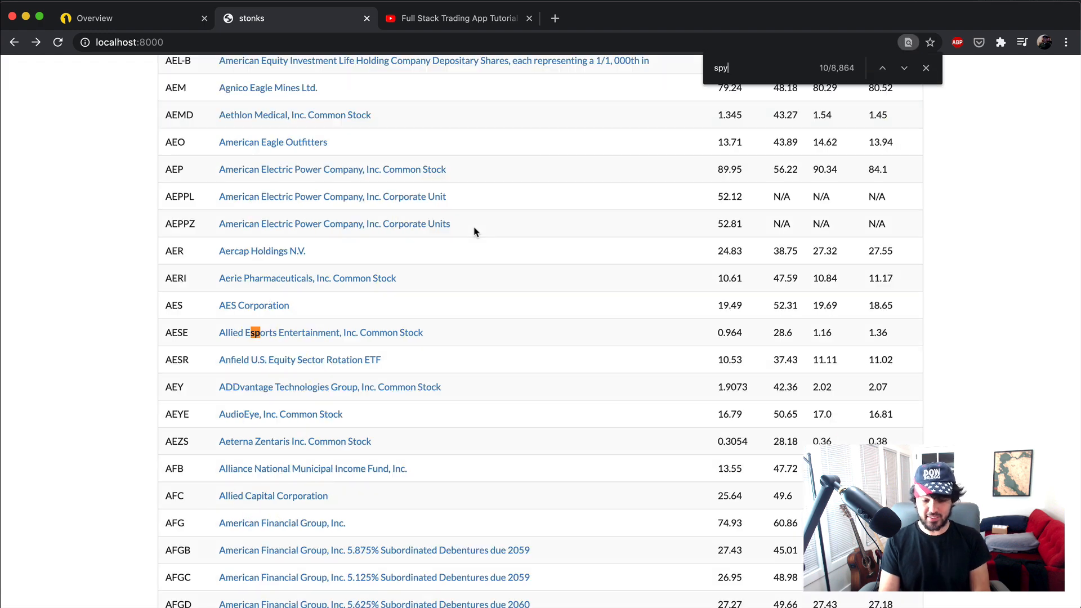
{"action": "left_click", "coordinate": [270, 332]}
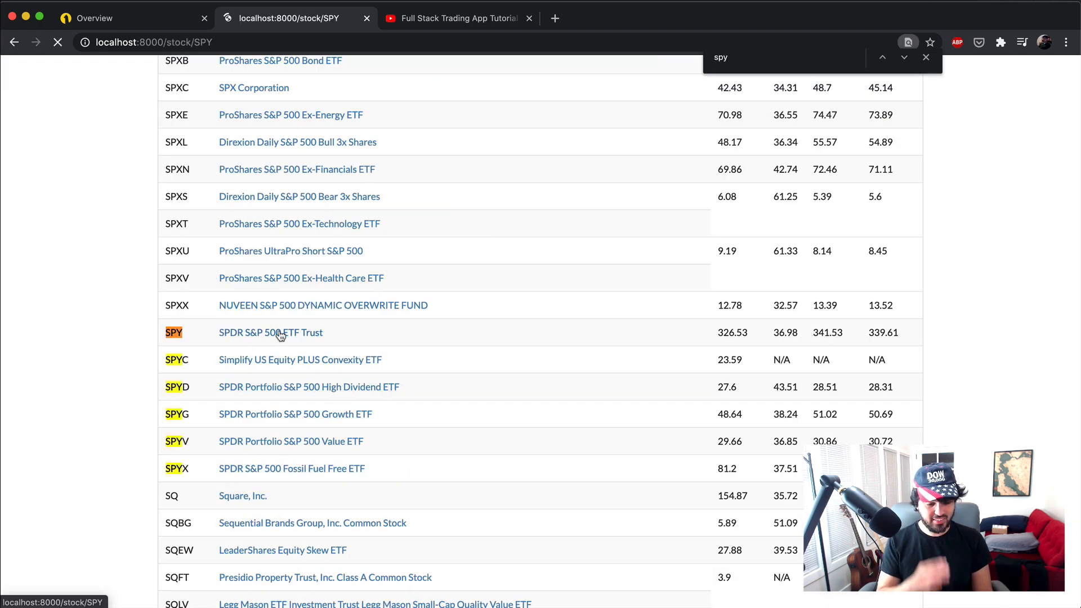
{"action": "left_click", "coordinate": [270, 333]}
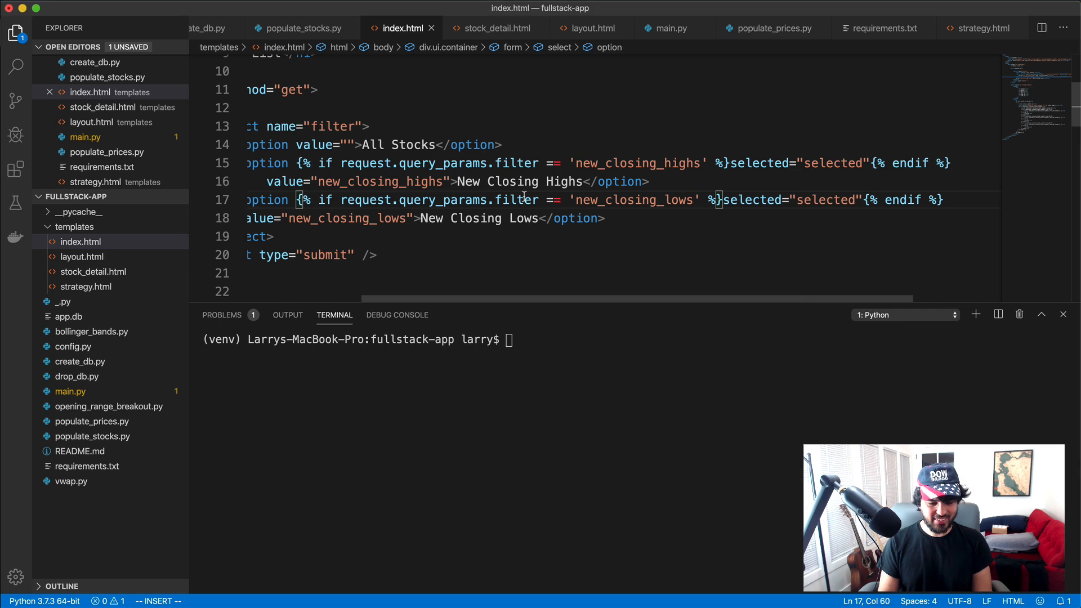
{"action": "left_click", "coordinate": [495, 28]}
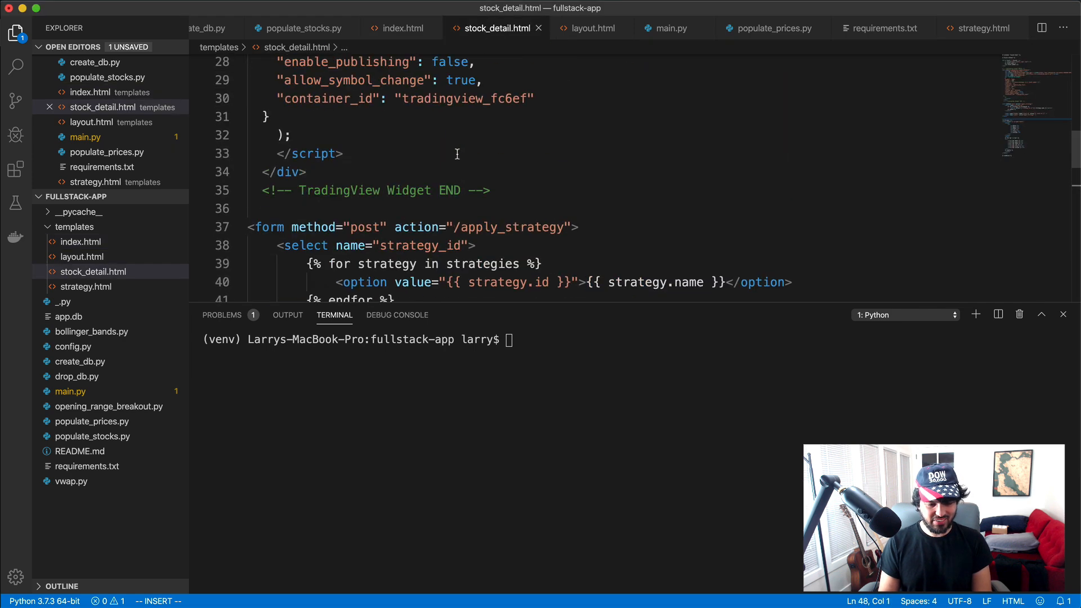
{"action": "scroll", "scroll_direction": "up", "scroll_amount": 3}
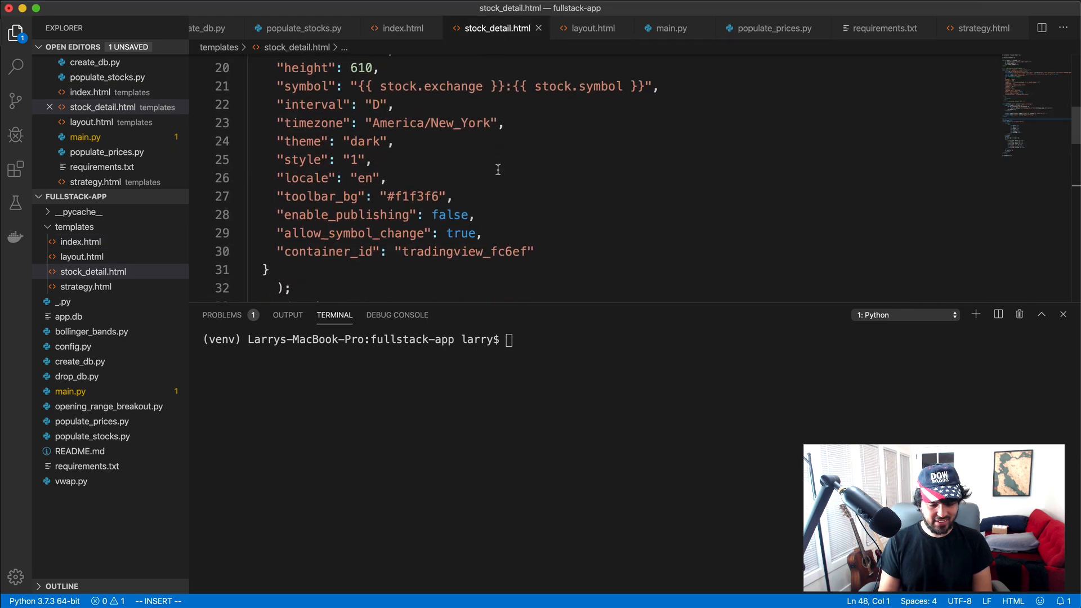
{"action": "scroll", "scroll_direction": "up", "scroll_amount": 3}
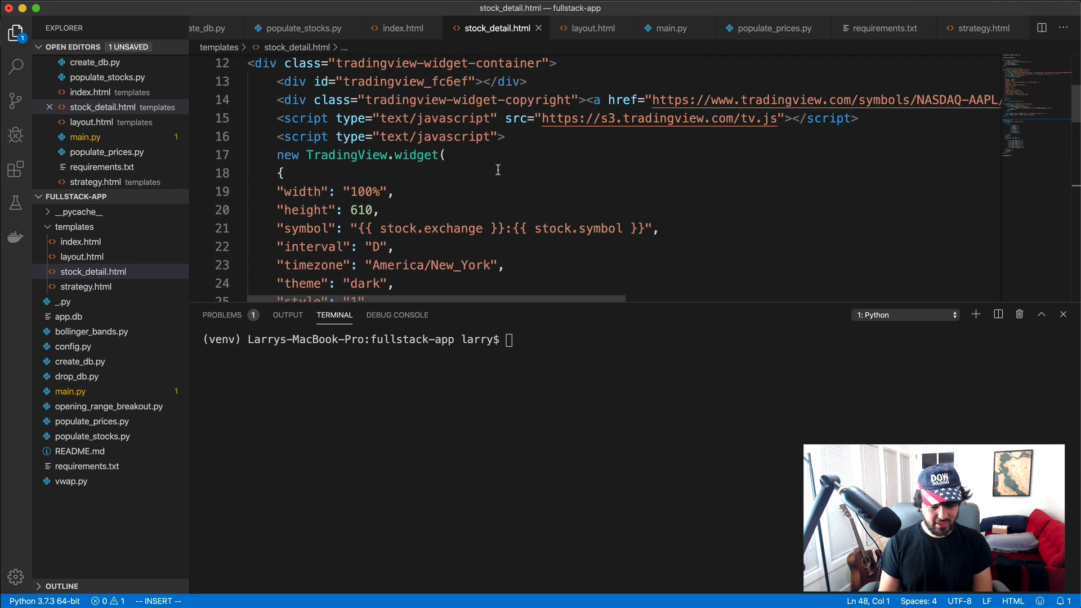
{"action": "scroll", "scroll_direction": "down", "scroll_amount": 3}
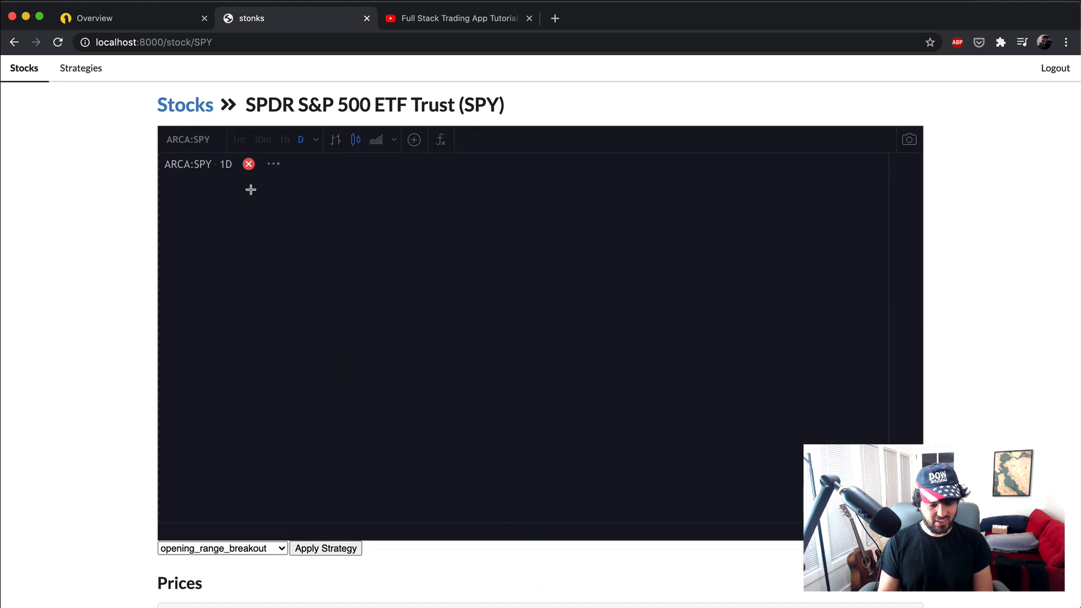
{"action": "mouse_move", "coordinate": [463, 248]}
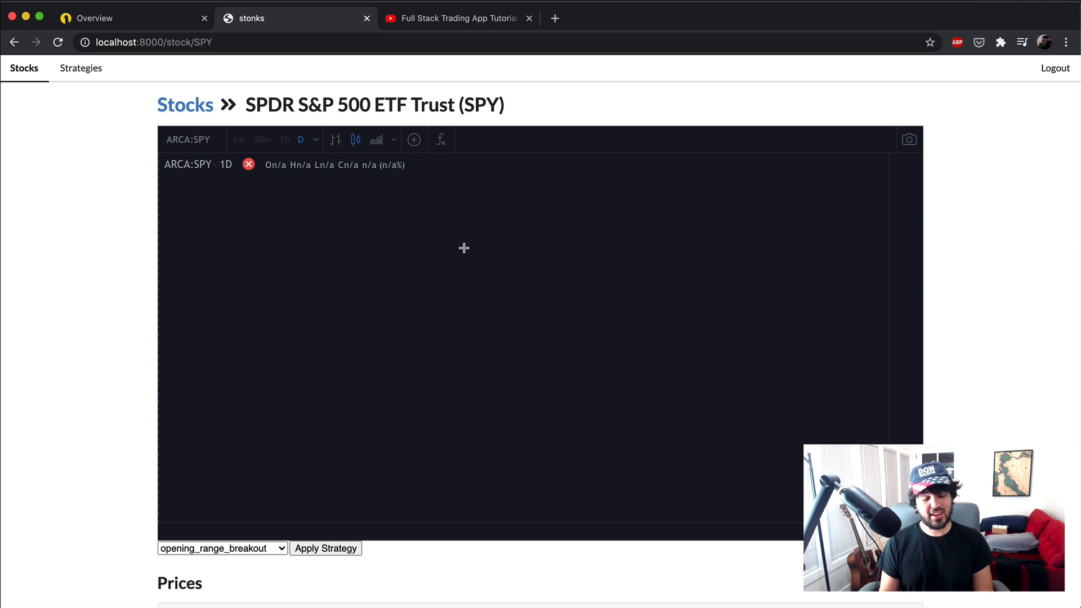
{"action": "mouse_move", "coordinate": [121, 192]}
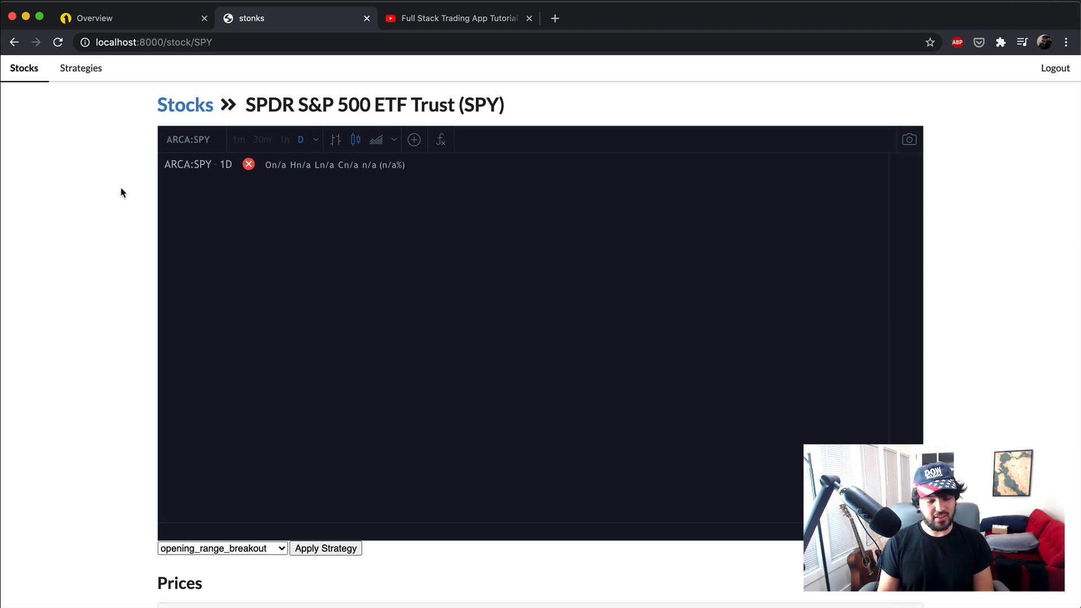
{"action": "mouse_move", "coordinate": [211, 146]}
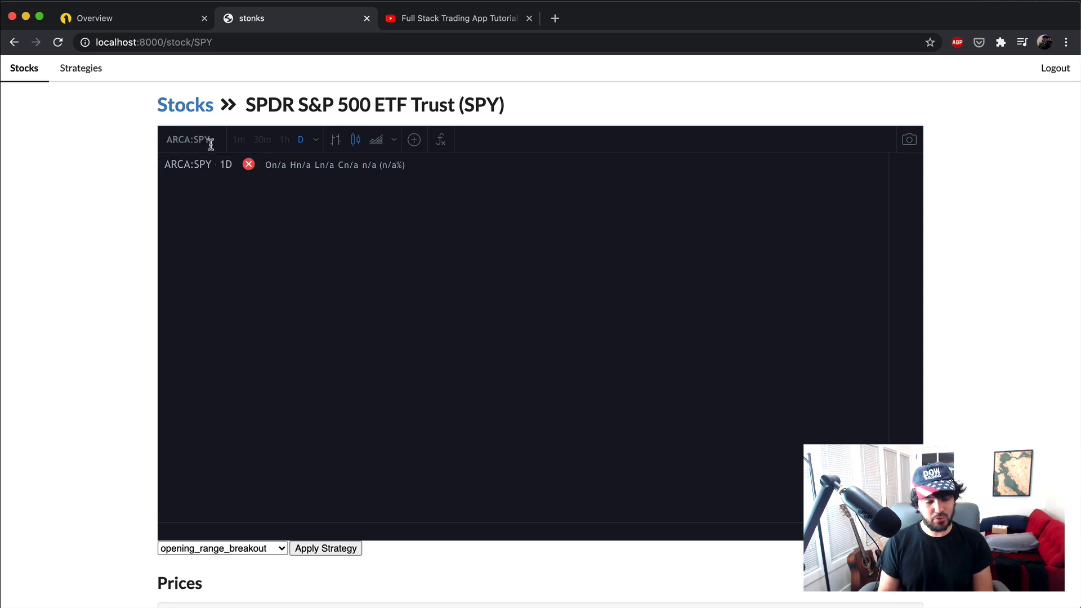
{"action": "mouse_move", "coordinate": [201, 165]}
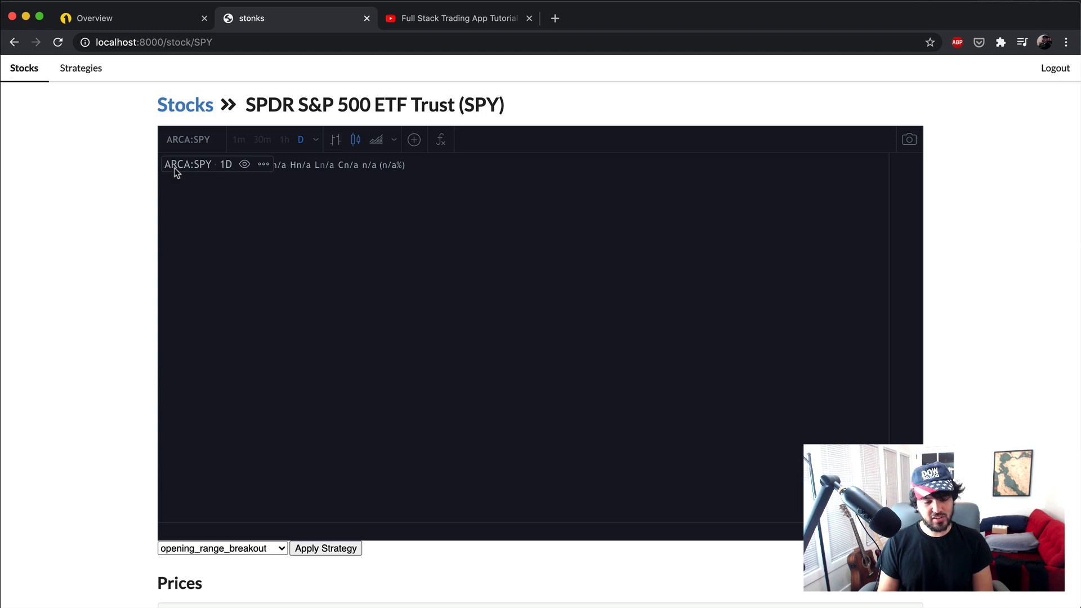
{"action": "mouse_move", "coordinate": [186, 173]}
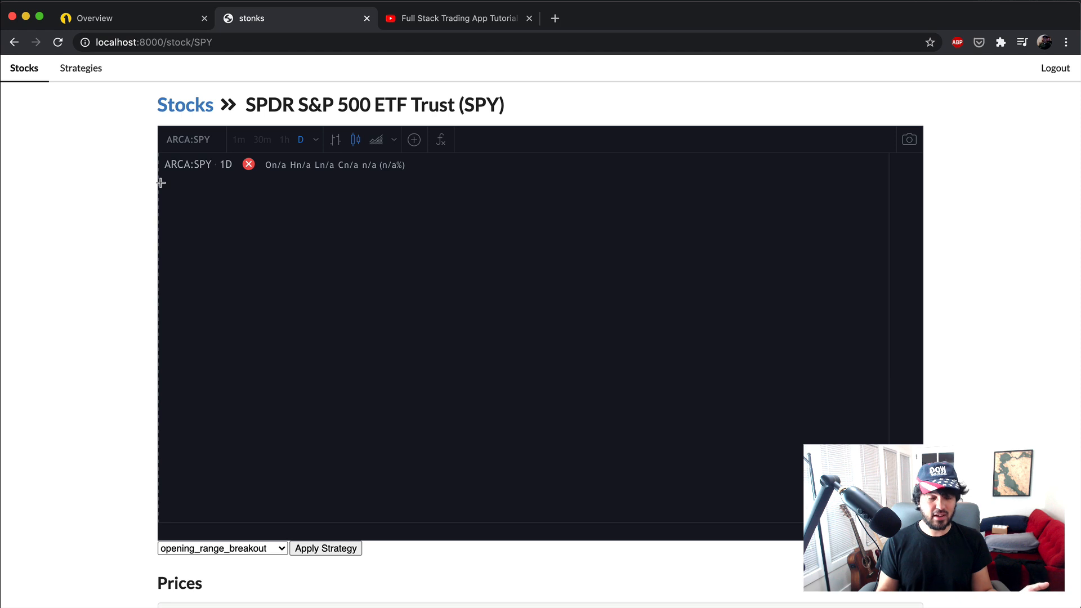
{"action": "mouse_move", "coordinate": [131, 188]}
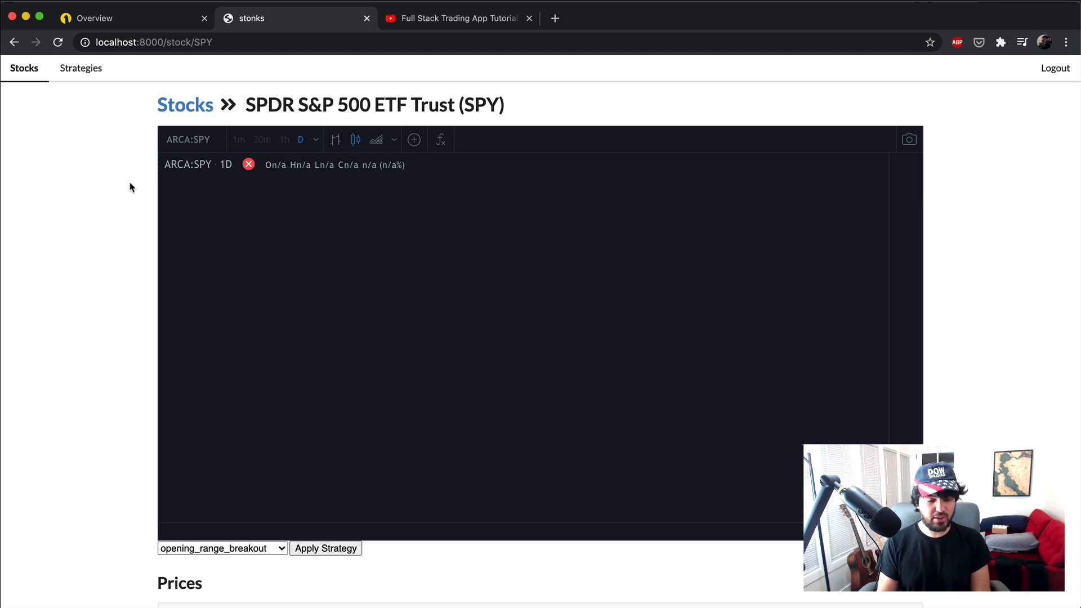
{"action": "mouse_move", "coordinate": [527, 118]}
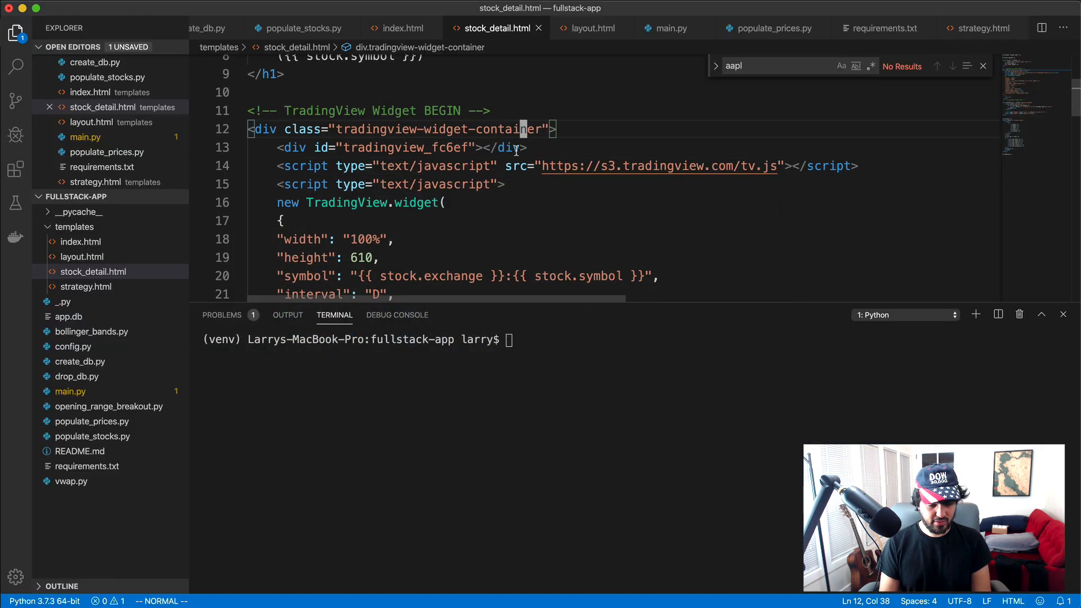
Make the chart symbol use AMEX when stock.exchange is 'ARCA', via an {% if %} in stock_detail.html
{"action": "scroll", "scroll_direction": "down", "scroll_amount": 3}
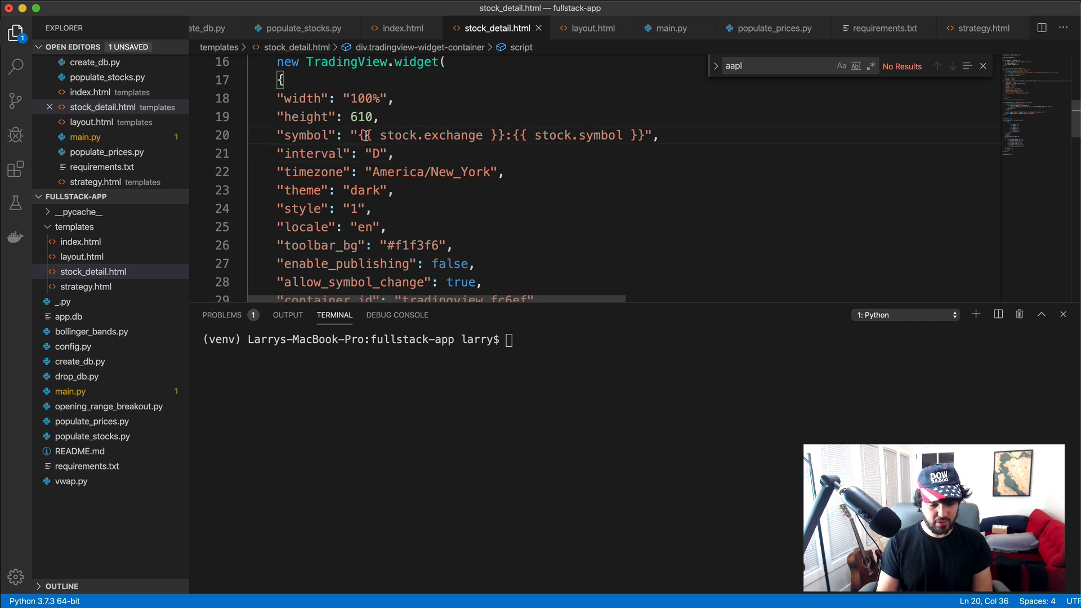
{"action": "double_click", "coordinate": [429, 135]}
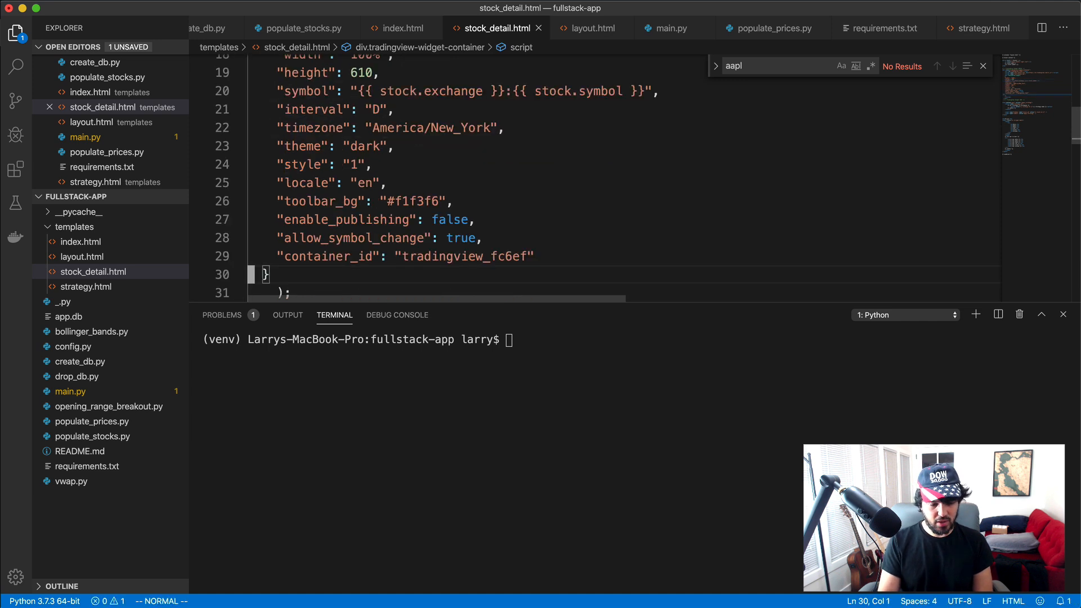
{"action": "left_click", "coordinate": [358, 90]}
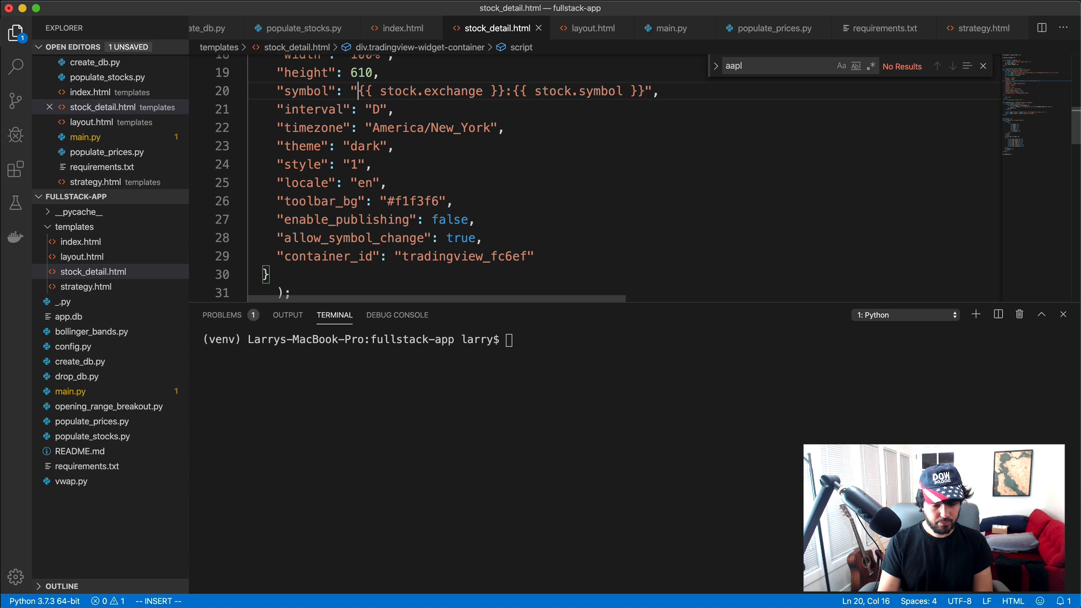
{"action": "type", "text": "{% i"}
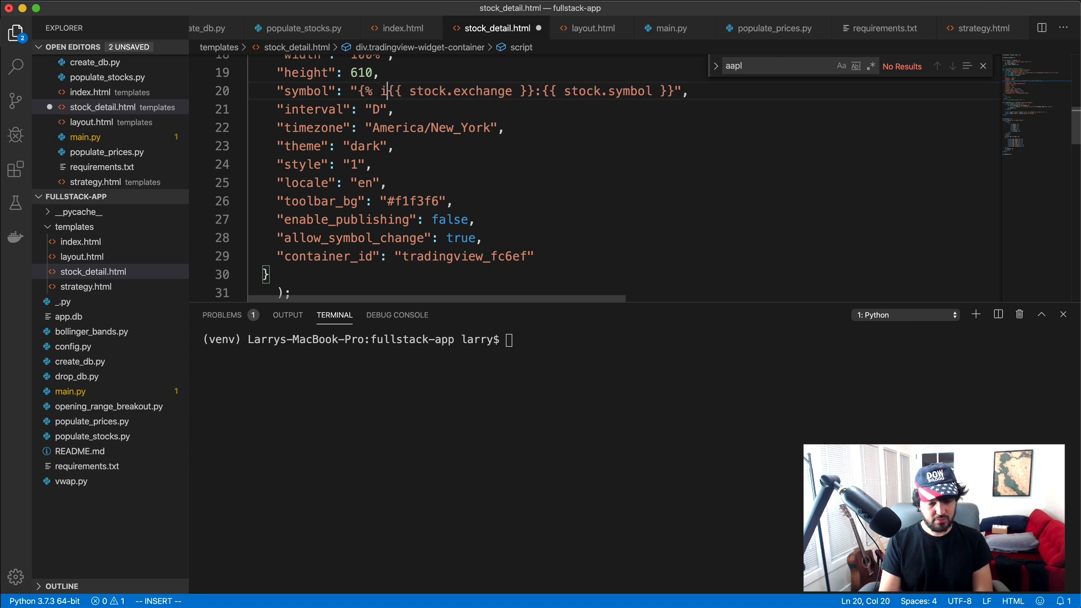
{"action": "type", "text": "f stock.exchange == 'ARCA"}
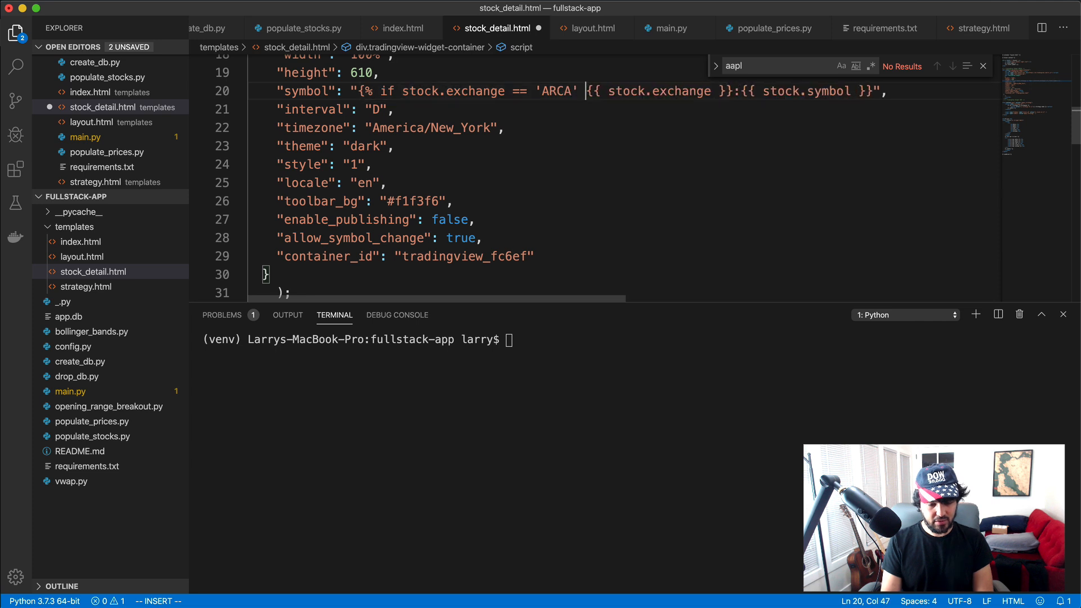
{"action": "type", "text": "%}{% else %"}
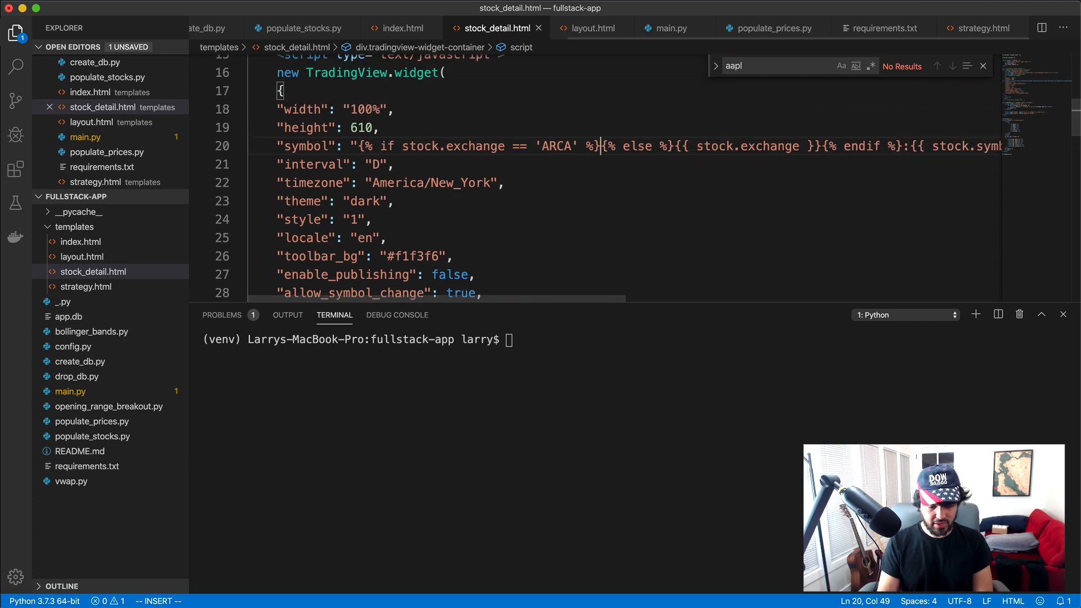
{"action": "type", "text": "AMEX"}
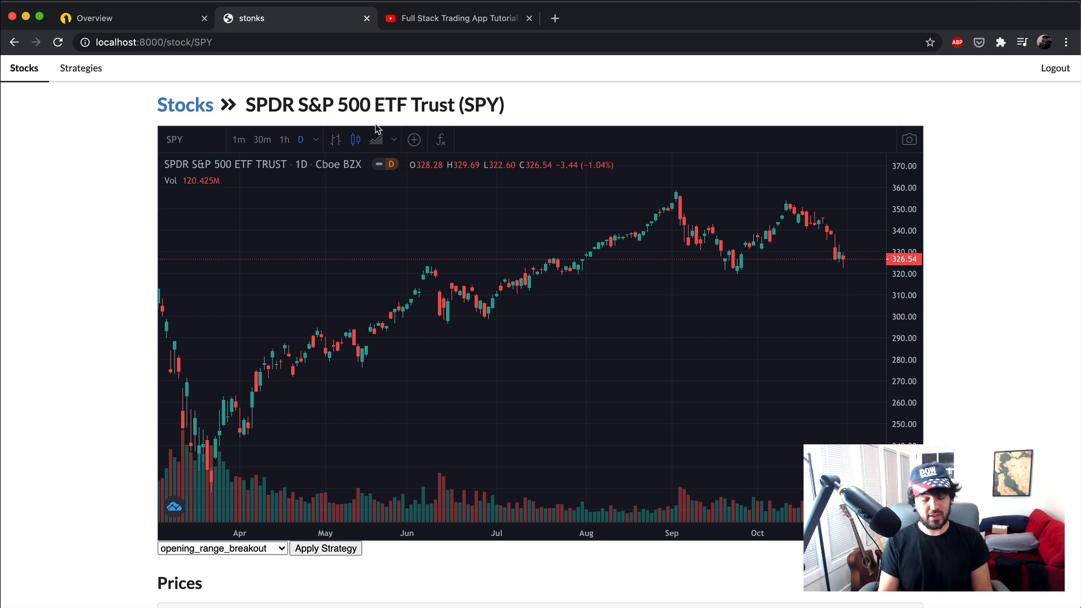
{"action": "mouse_move", "coordinate": [185, 105]}
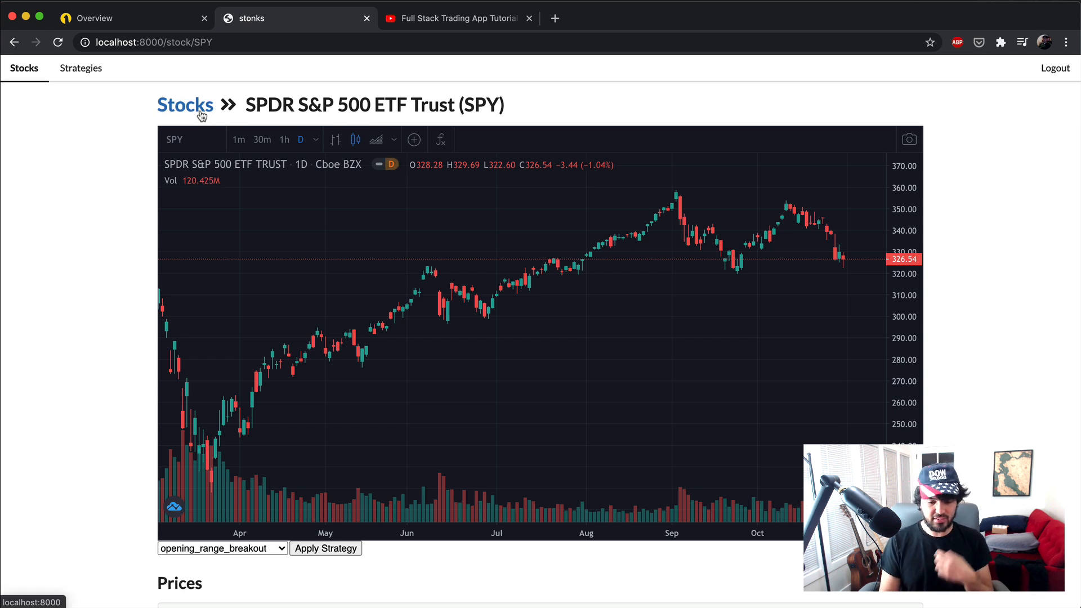
{"action": "mouse_move", "coordinate": [195, 176]}
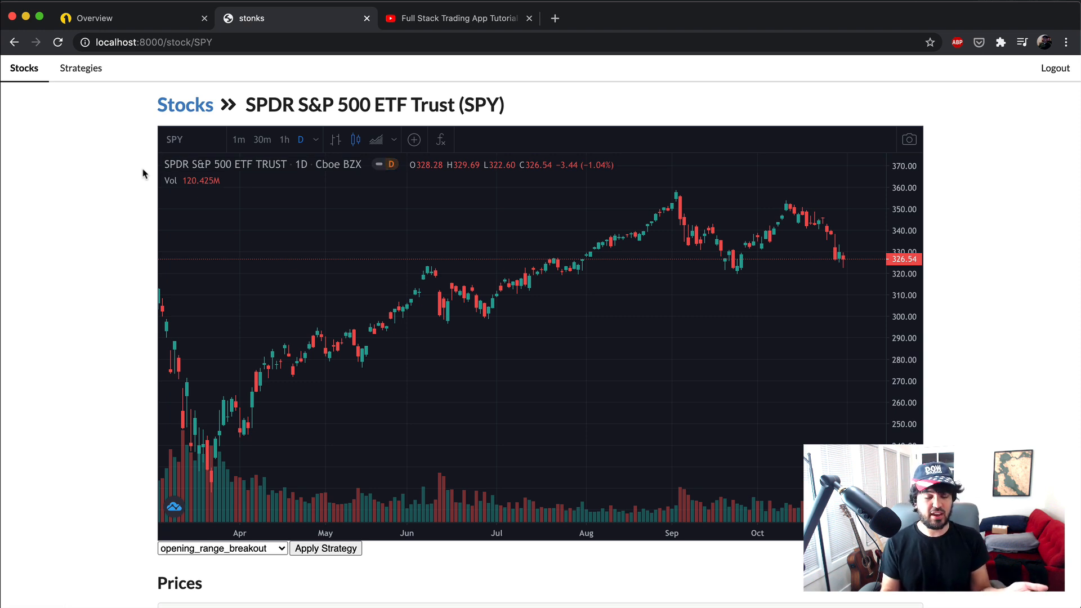
{"action": "mouse_move", "coordinate": [239, 140]}
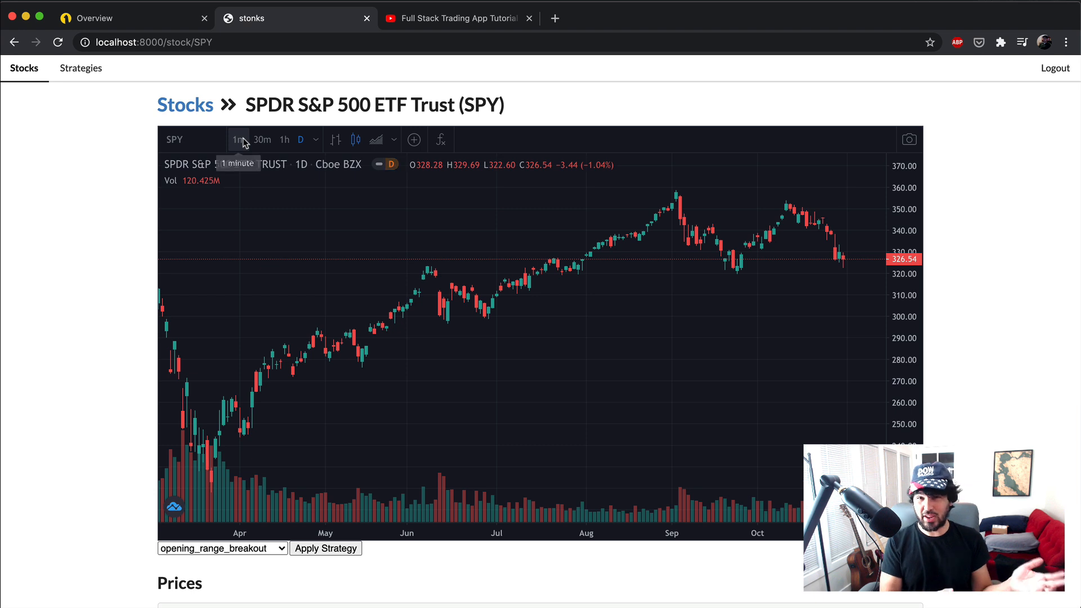
{"action": "mouse_move", "coordinate": [611, 346]}
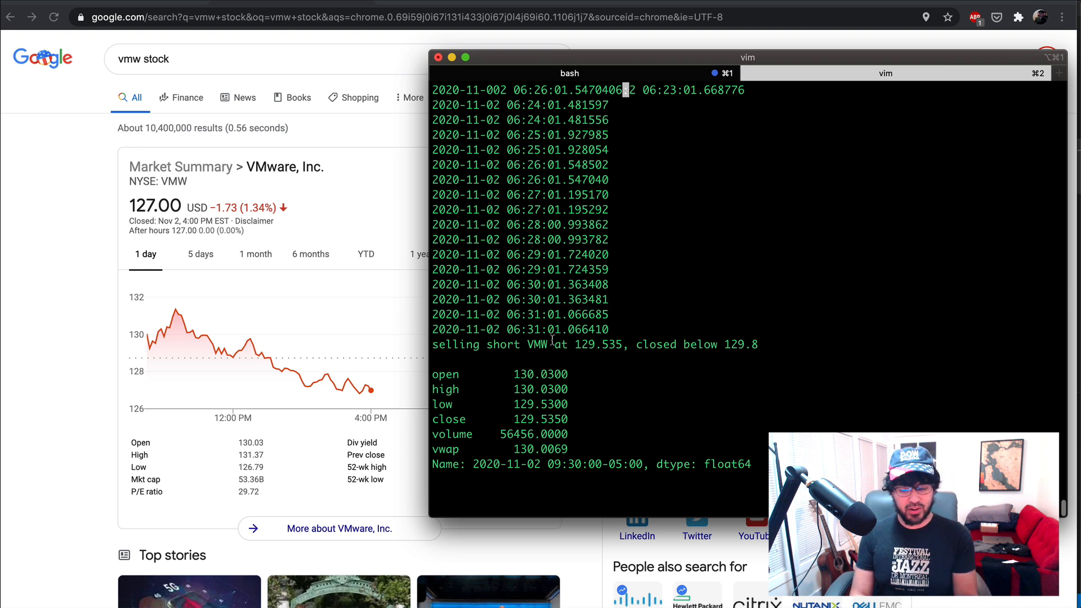
{"action": "double_click", "coordinate": [561, 345]}
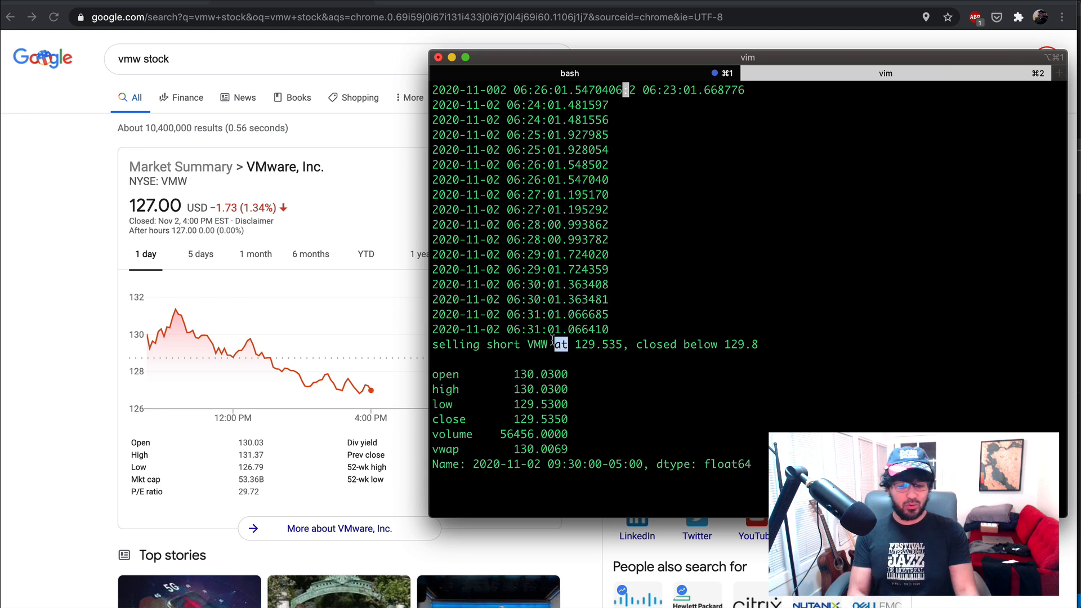
{"action": "mouse_move", "coordinate": [306, 229]}
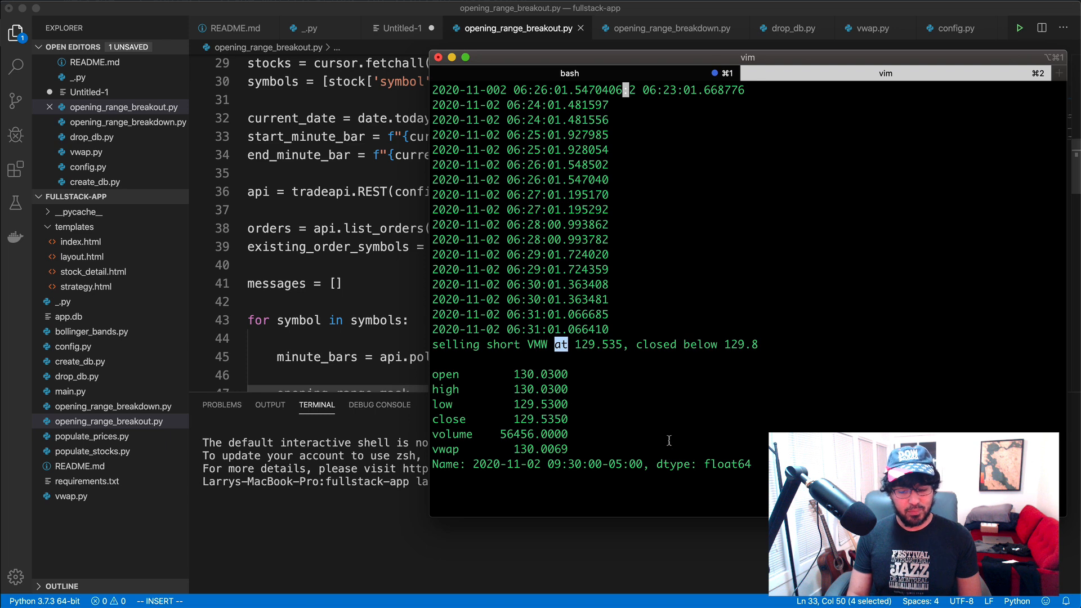
{"action": "mouse_move", "coordinate": [682, 396]}
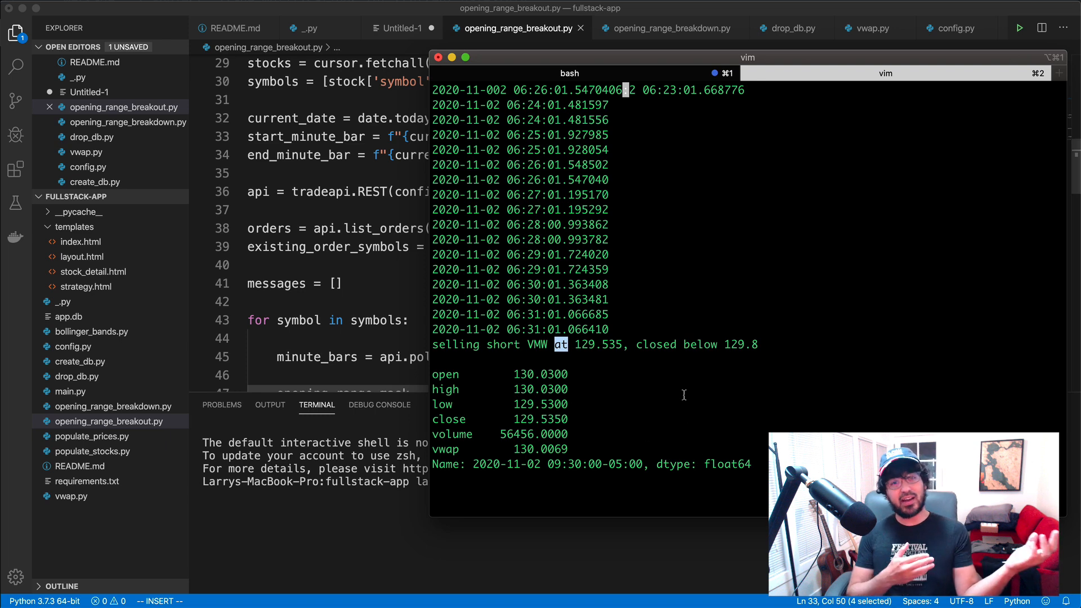
{"action": "mouse_move", "coordinate": [547, 467]}
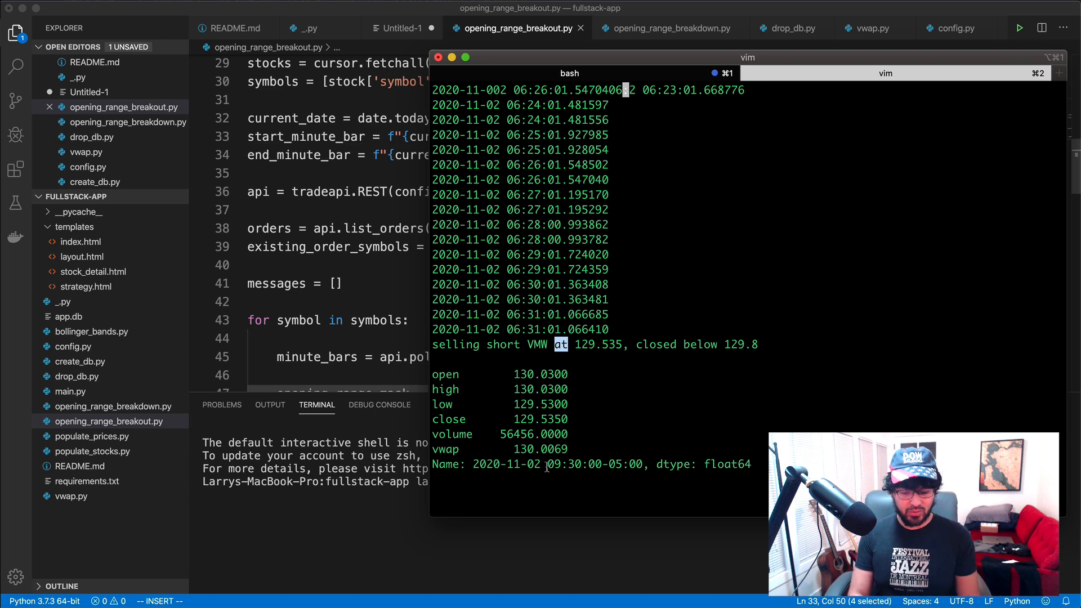